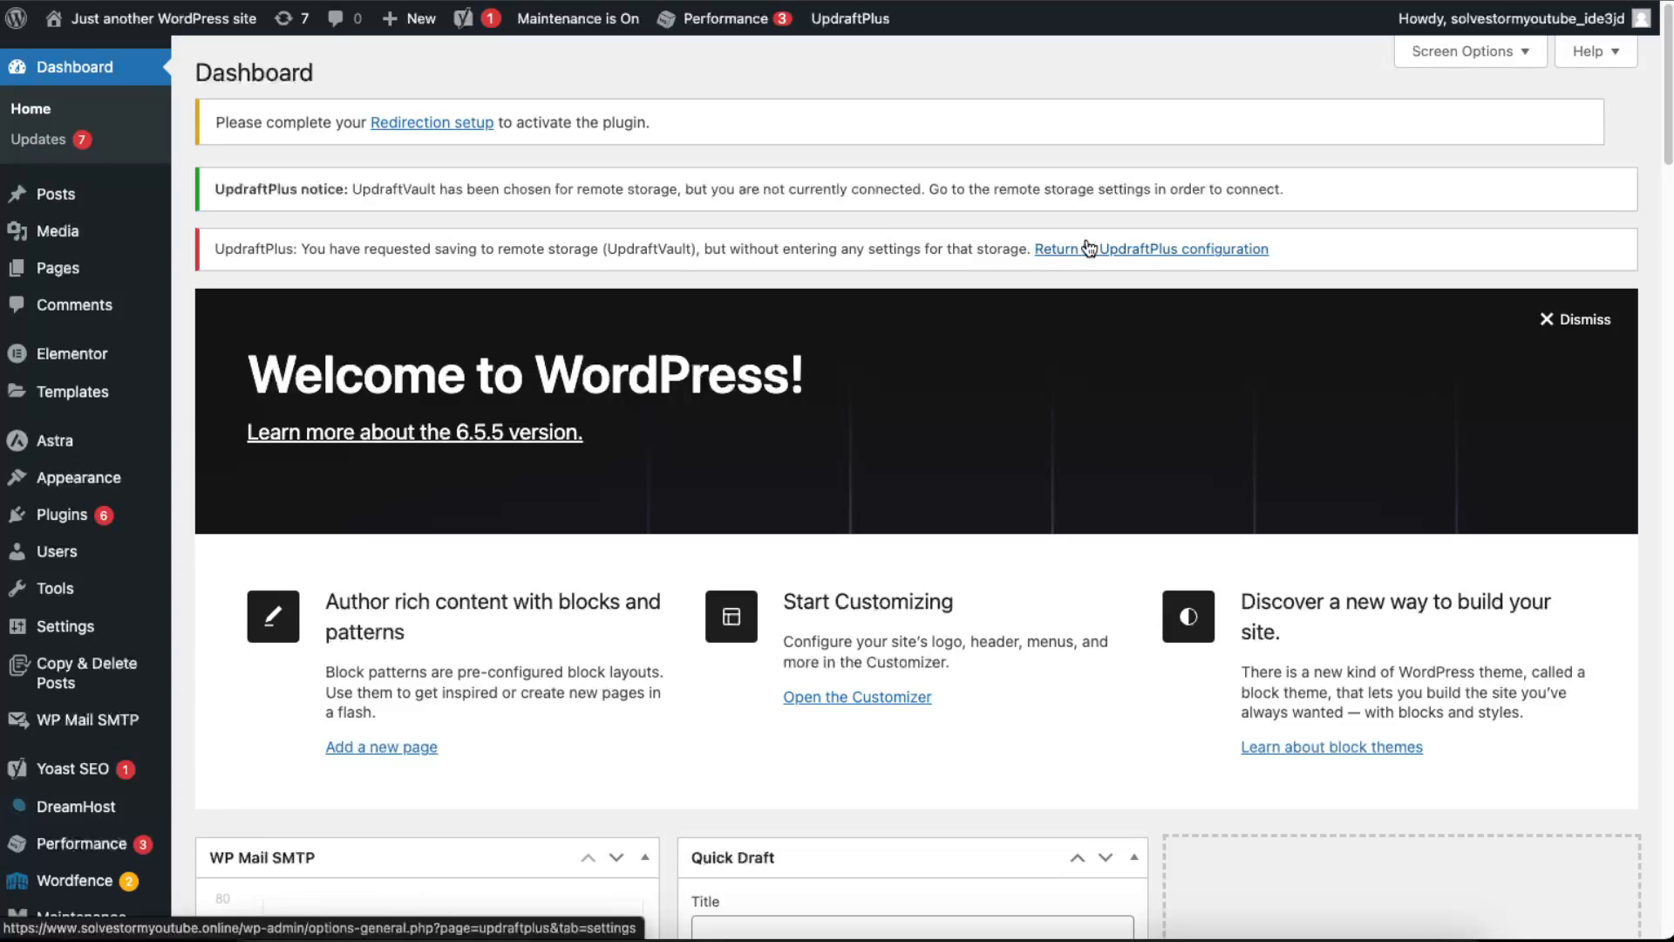
{"action": "mouse_move", "coordinate": [1233, 585]}
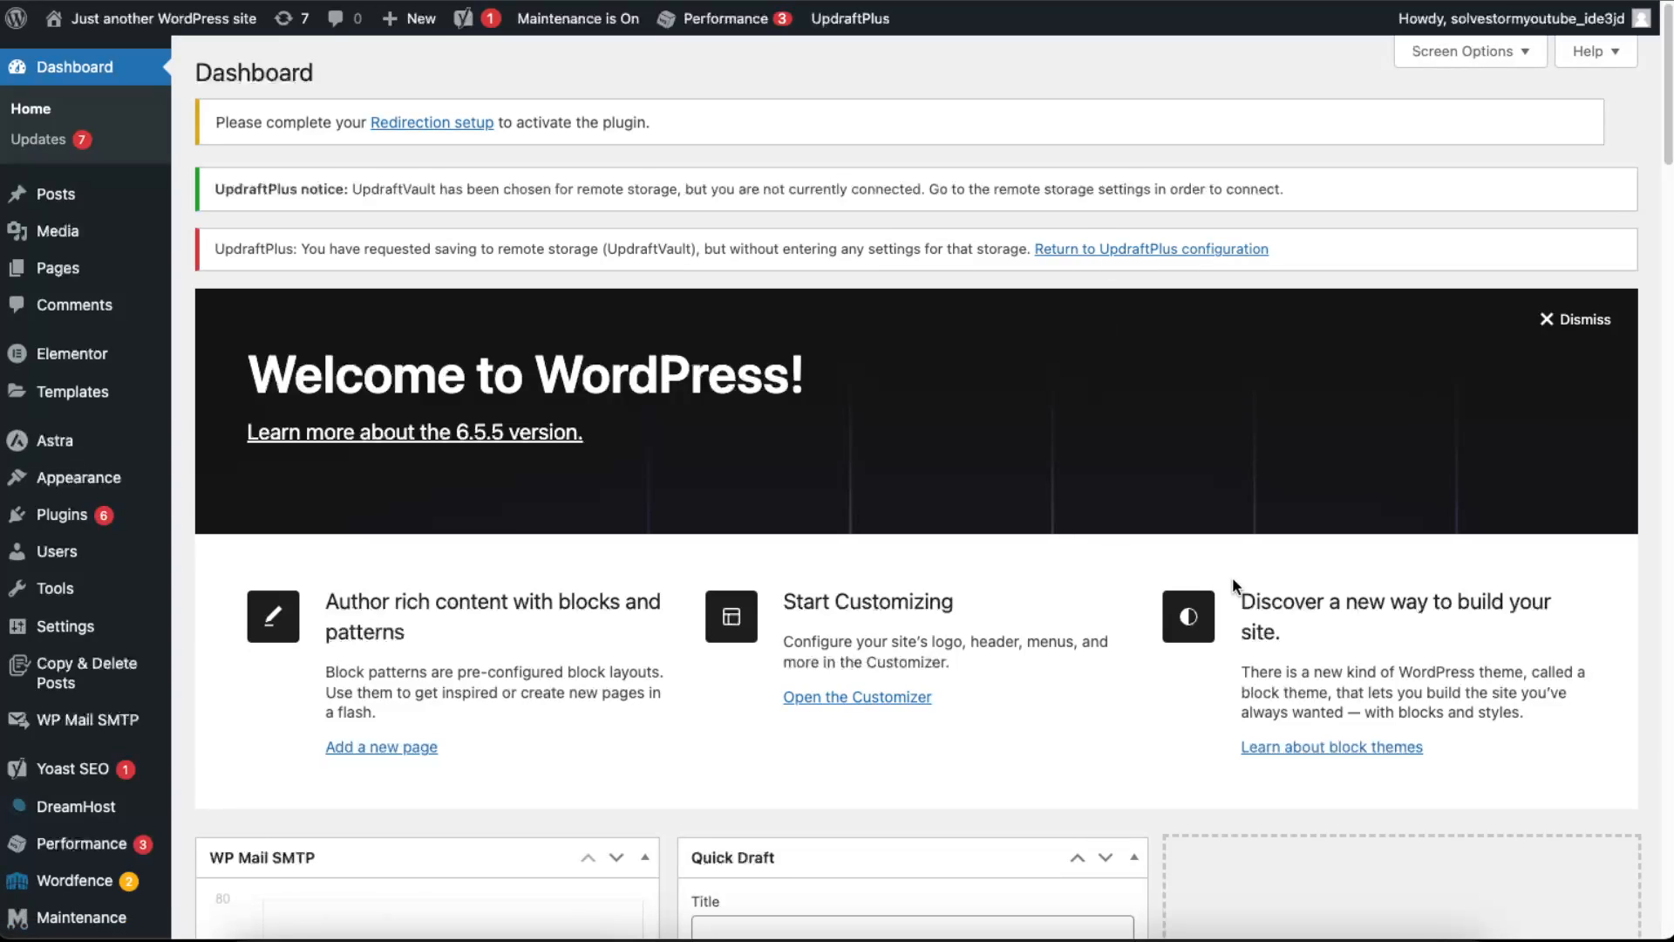
{"action": "mouse_move", "coordinate": [1117, 590]}
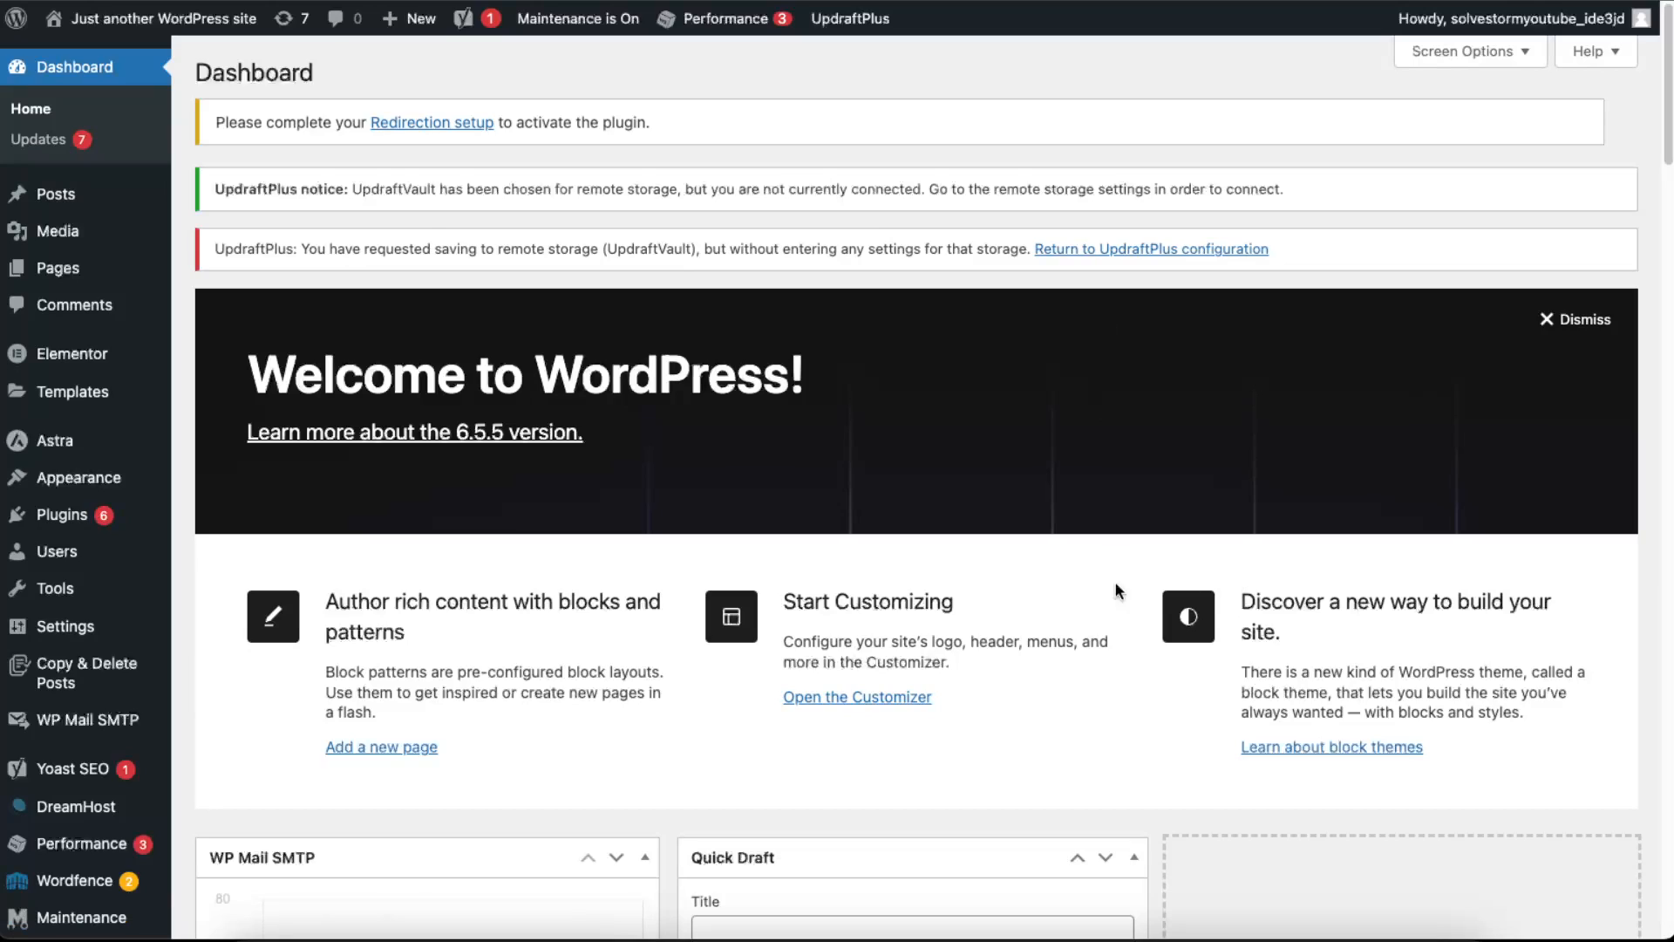
{"action": "mouse_move", "coordinate": [1060, 584]}
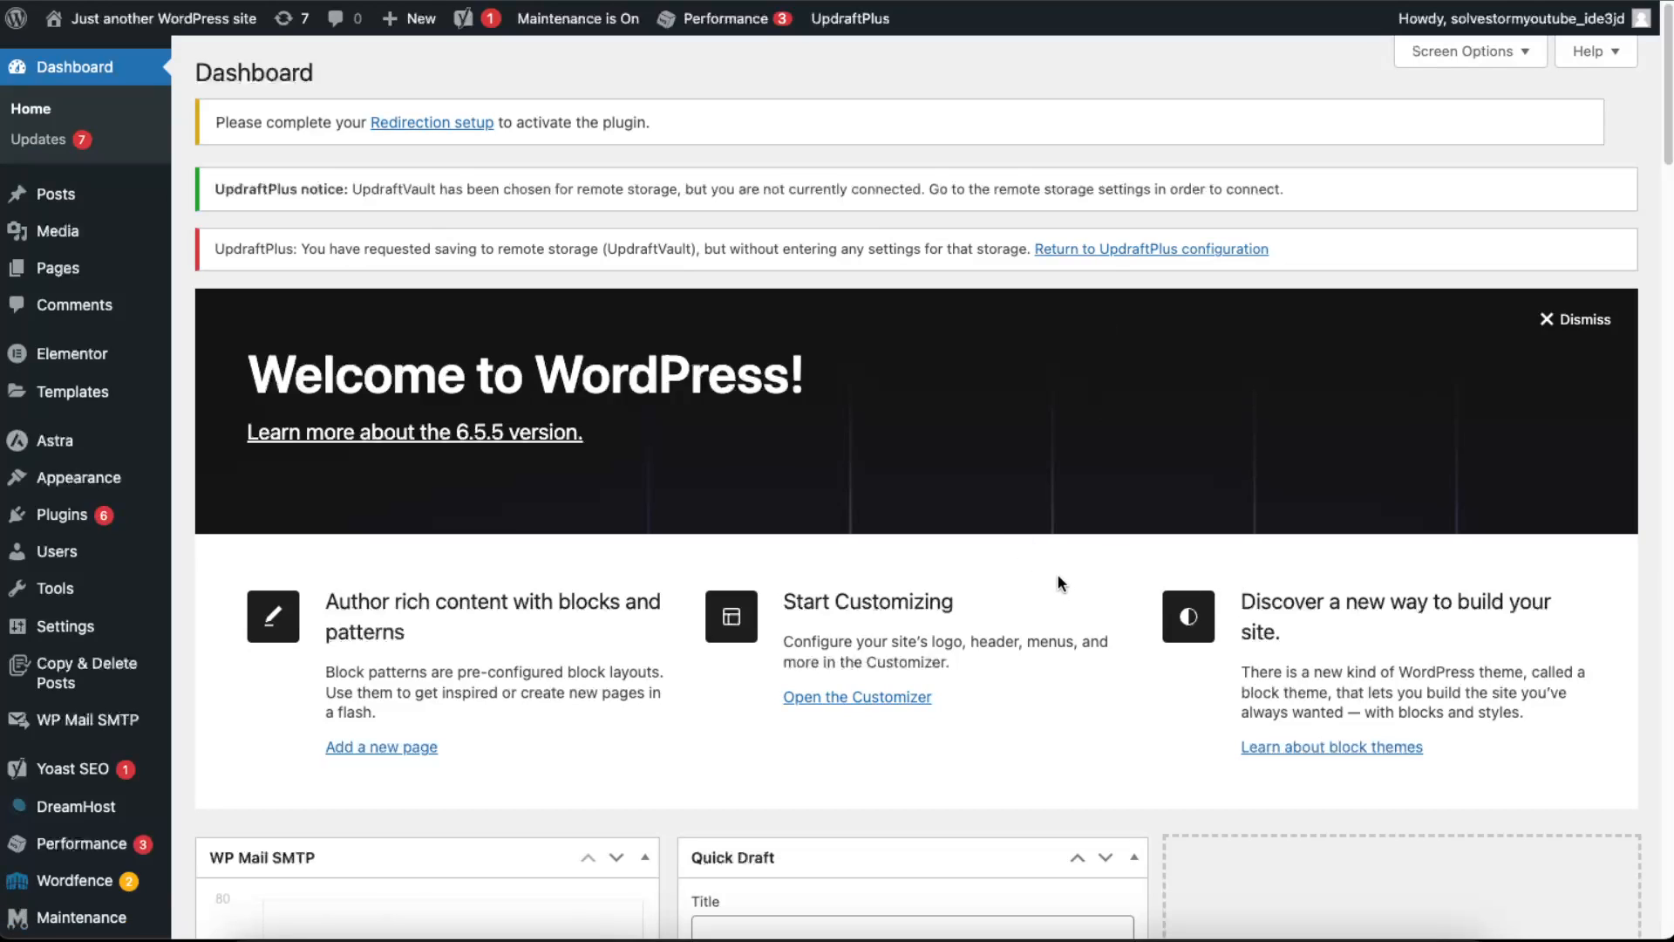
Check the robots meta tag in the front page source, then go to Yoast SEO Tools
{"action": "left_click", "coordinate": [163, 18]}
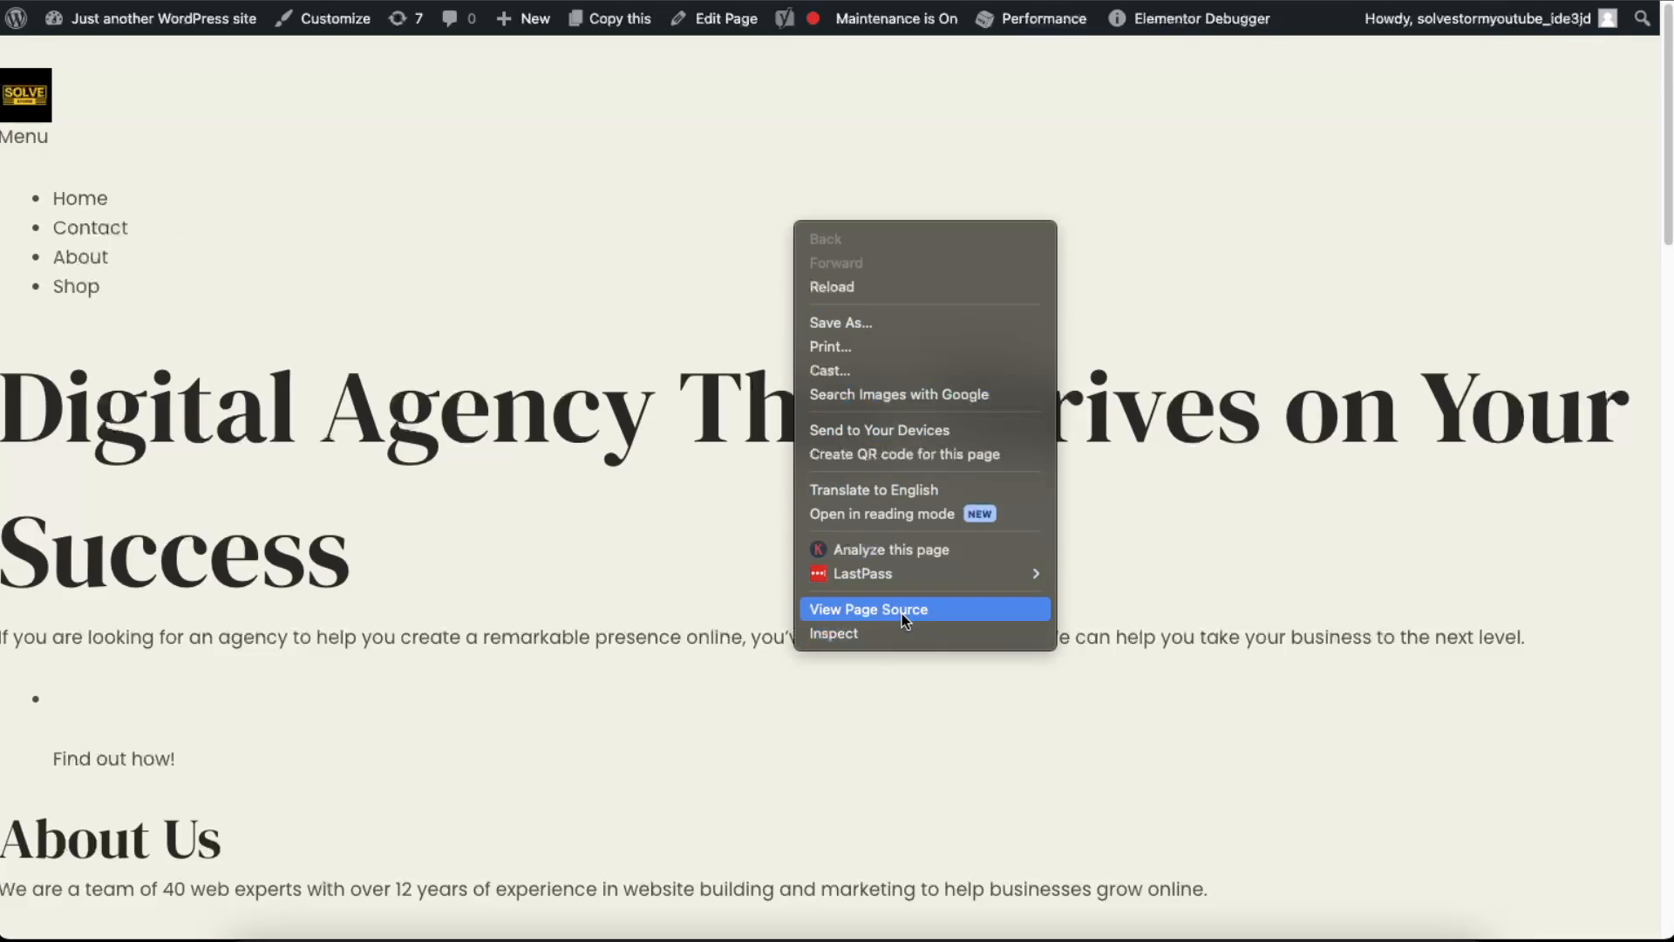
{"action": "left_click", "coordinate": [868, 608]}
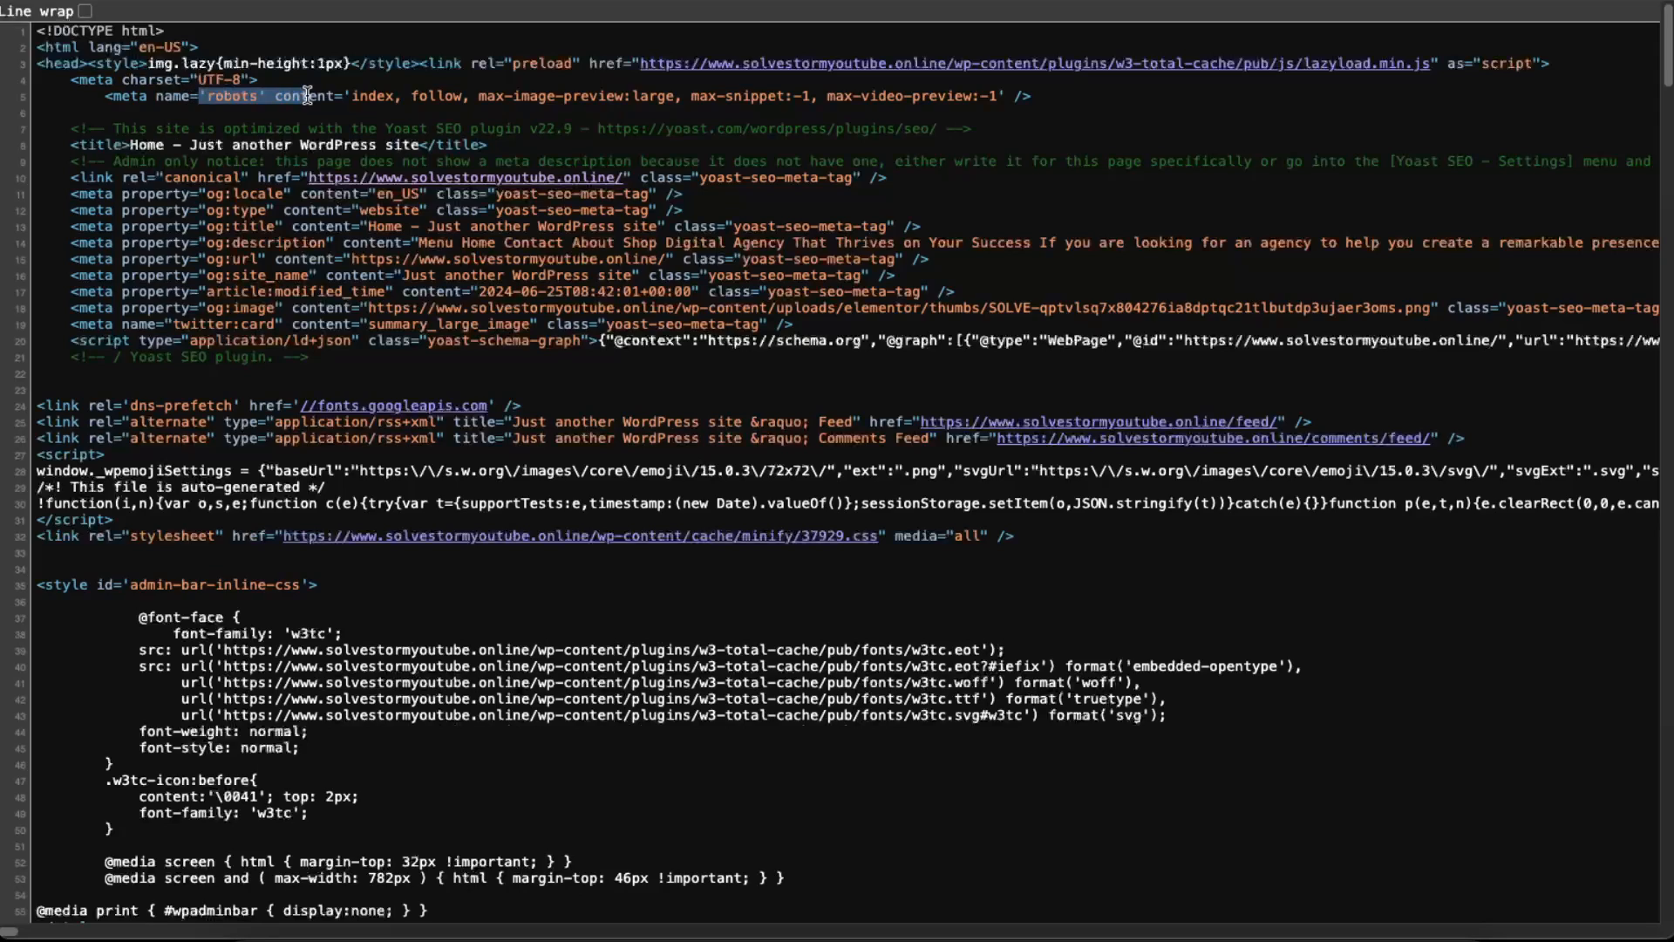
{"action": "double_click", "coordinate": [375, 95]}
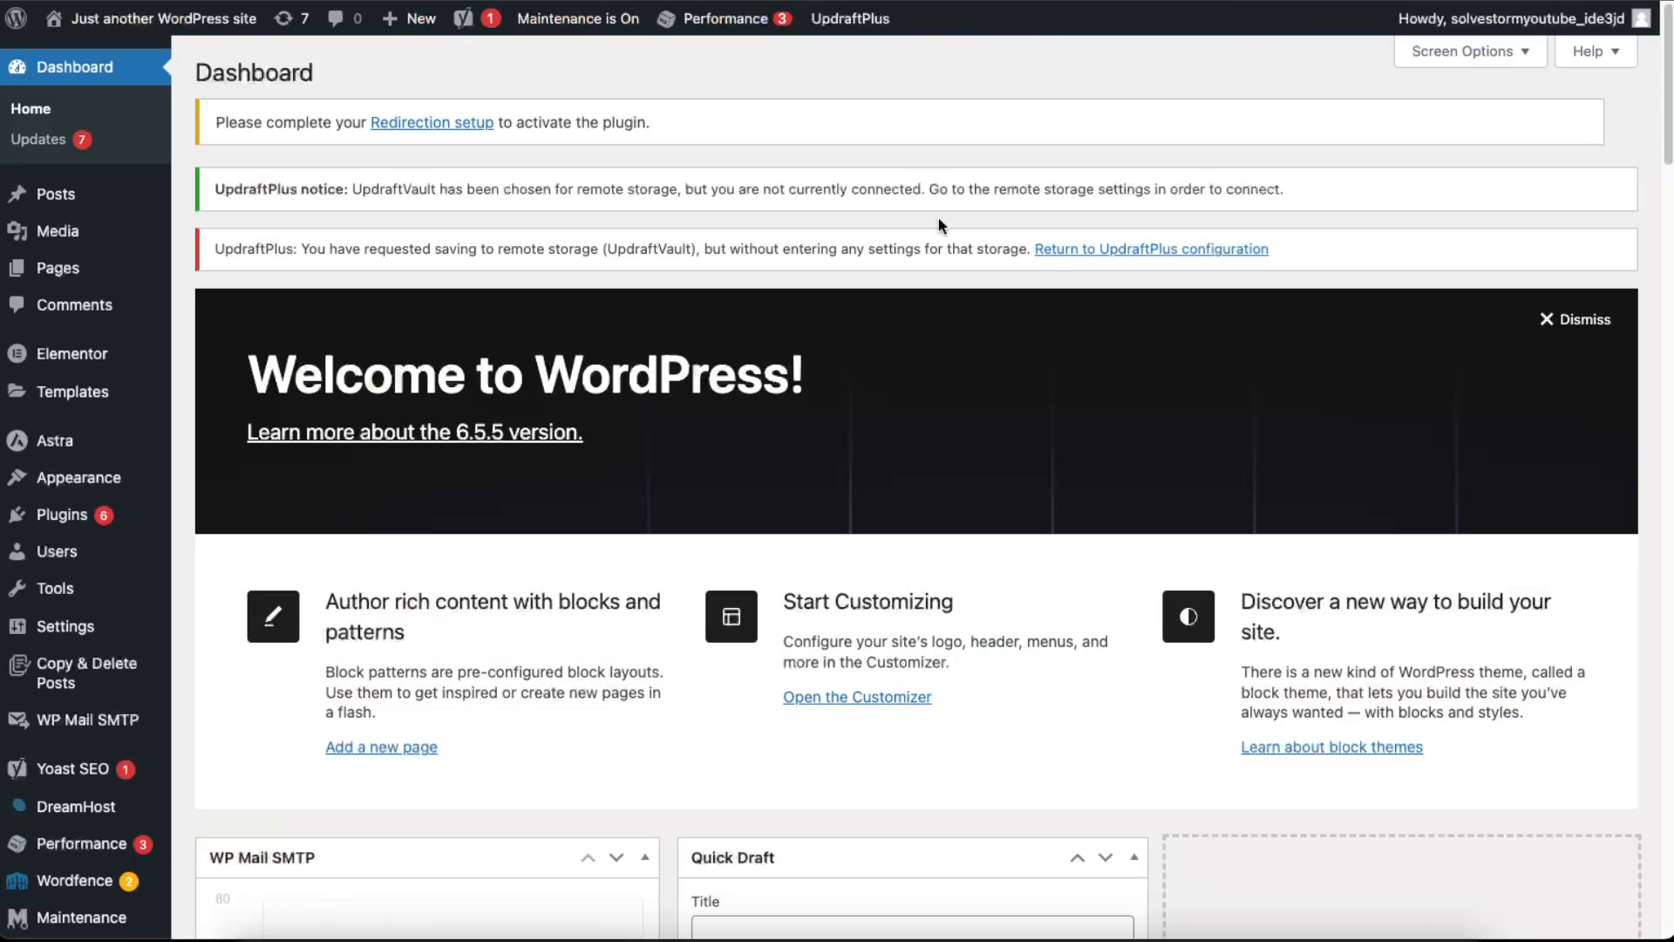
{"action": "mouse_move", "coordinate": [282, 641]}
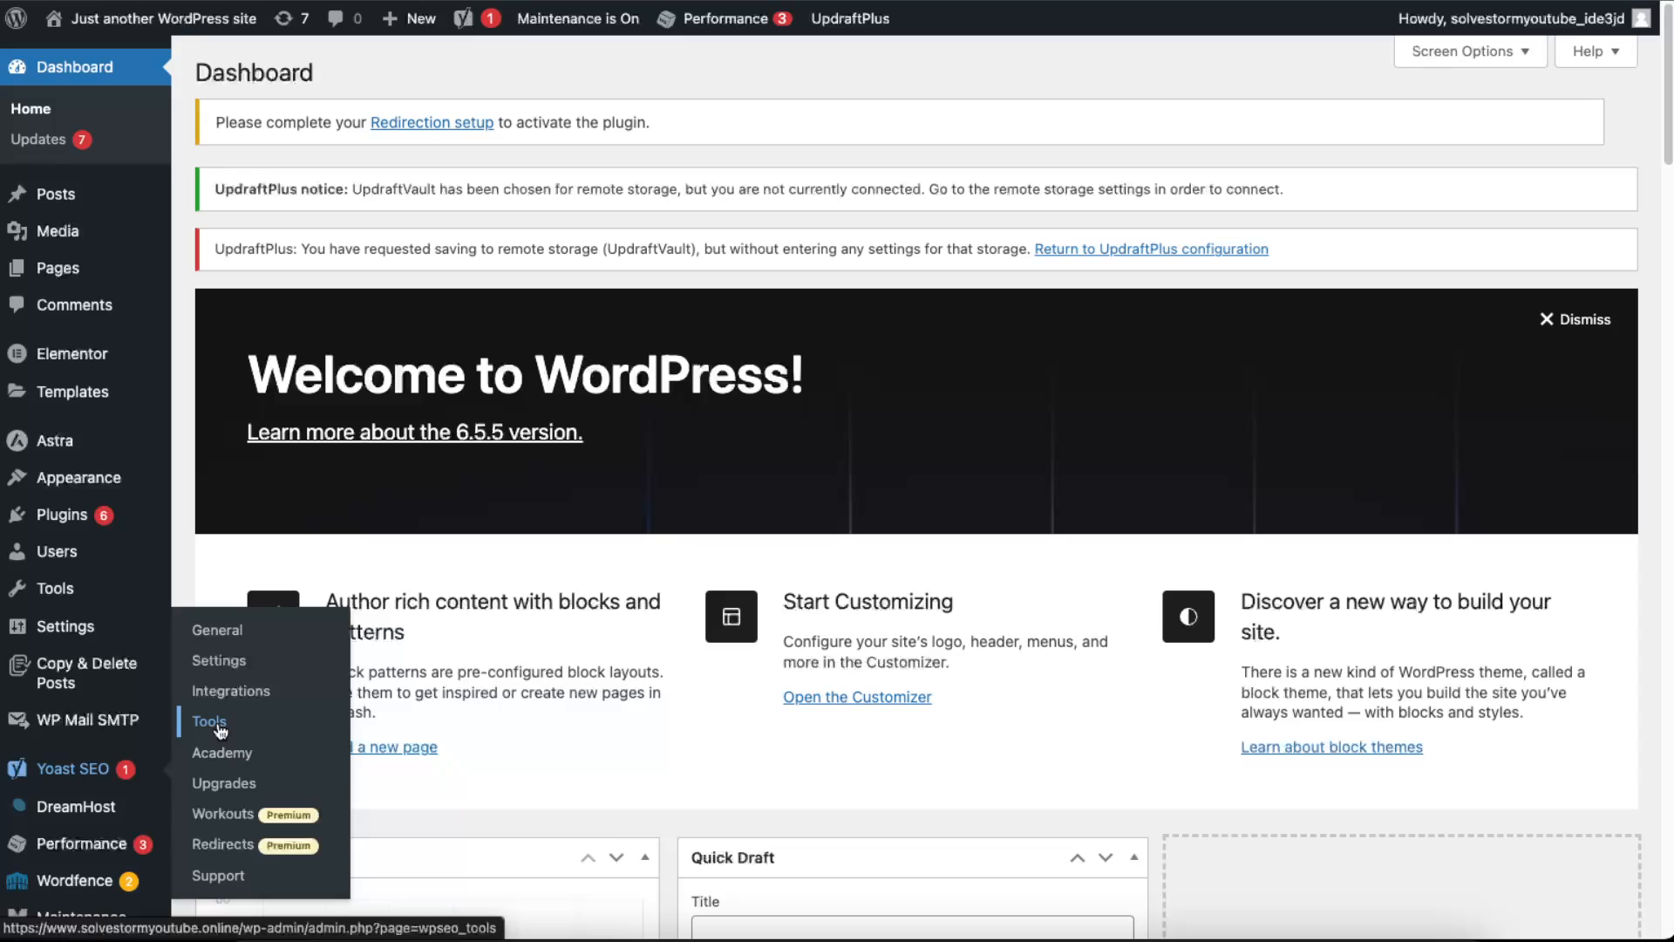
{"action": "left_click", "coordinate": [208, 722]}
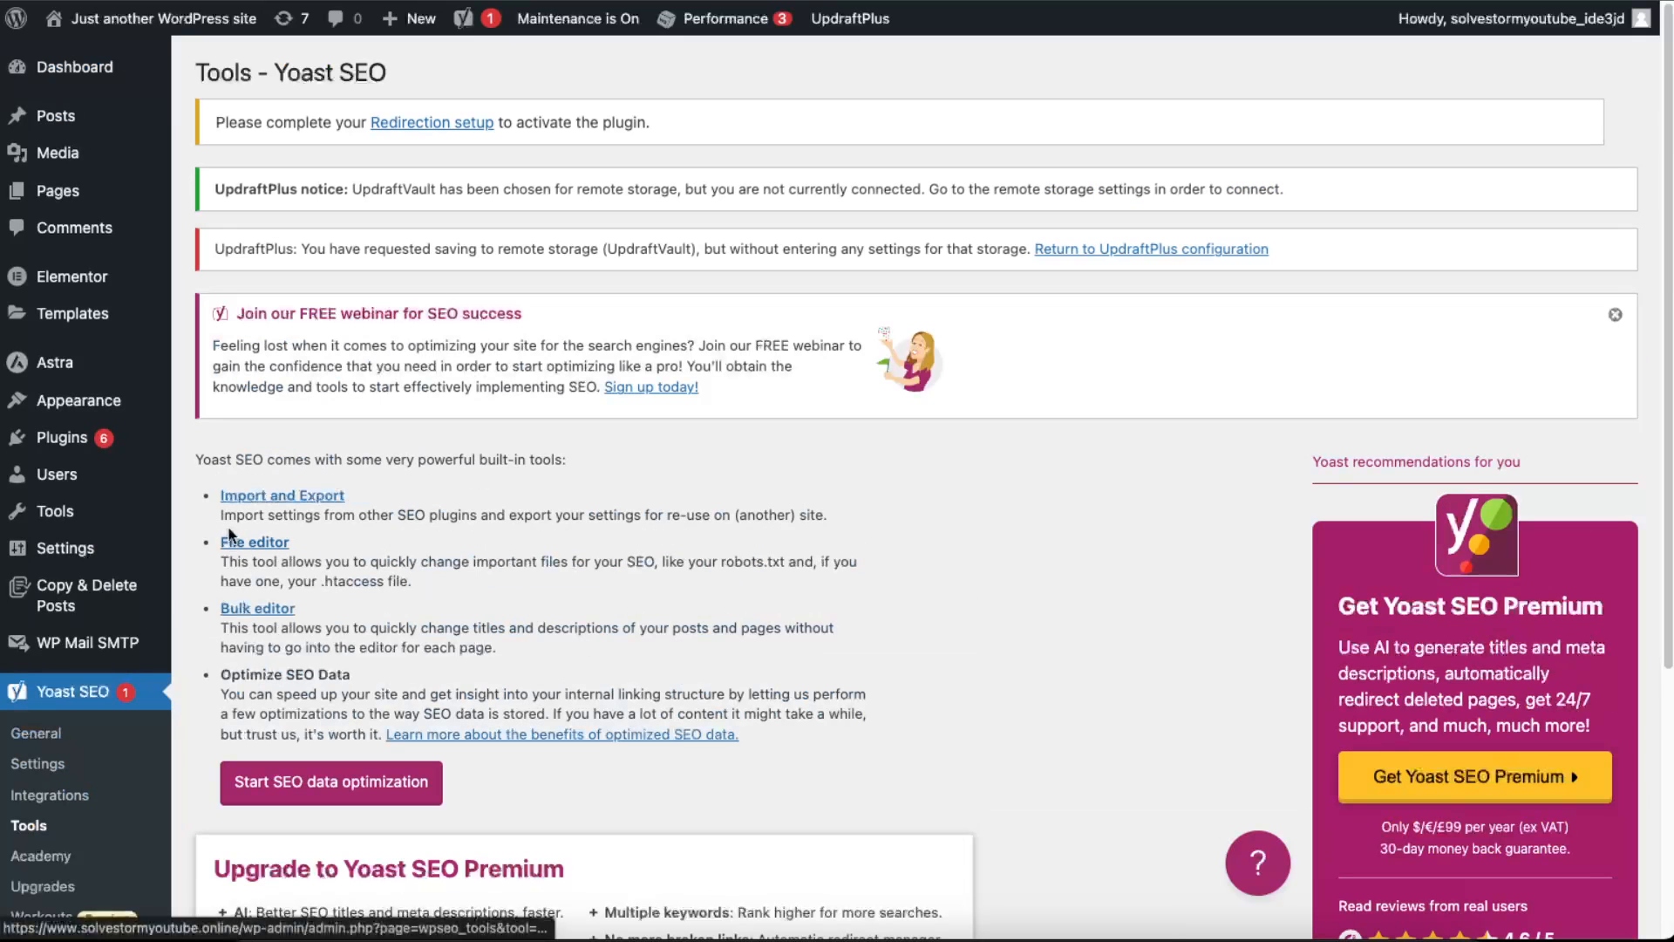
{"action": "mouse_move", "coordinate": [253, 546]}
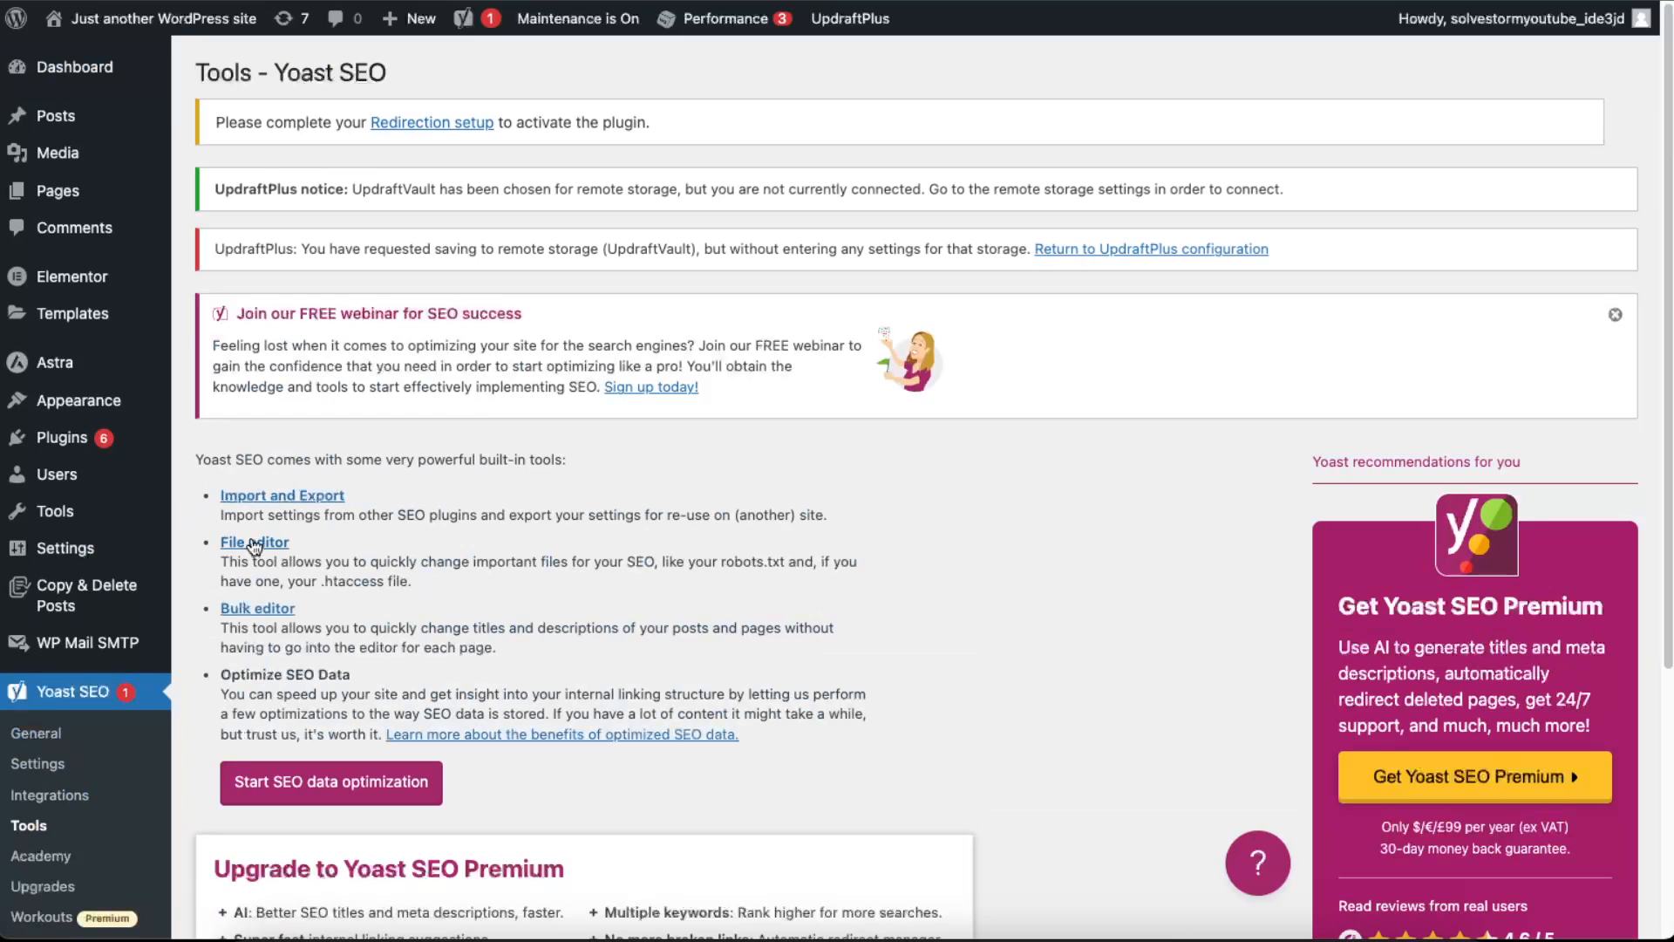
Open the robots.txt file editor and start typing '/wp-' on the Disallow line
{"action": "left_click", "coordinate": [254, 542]}
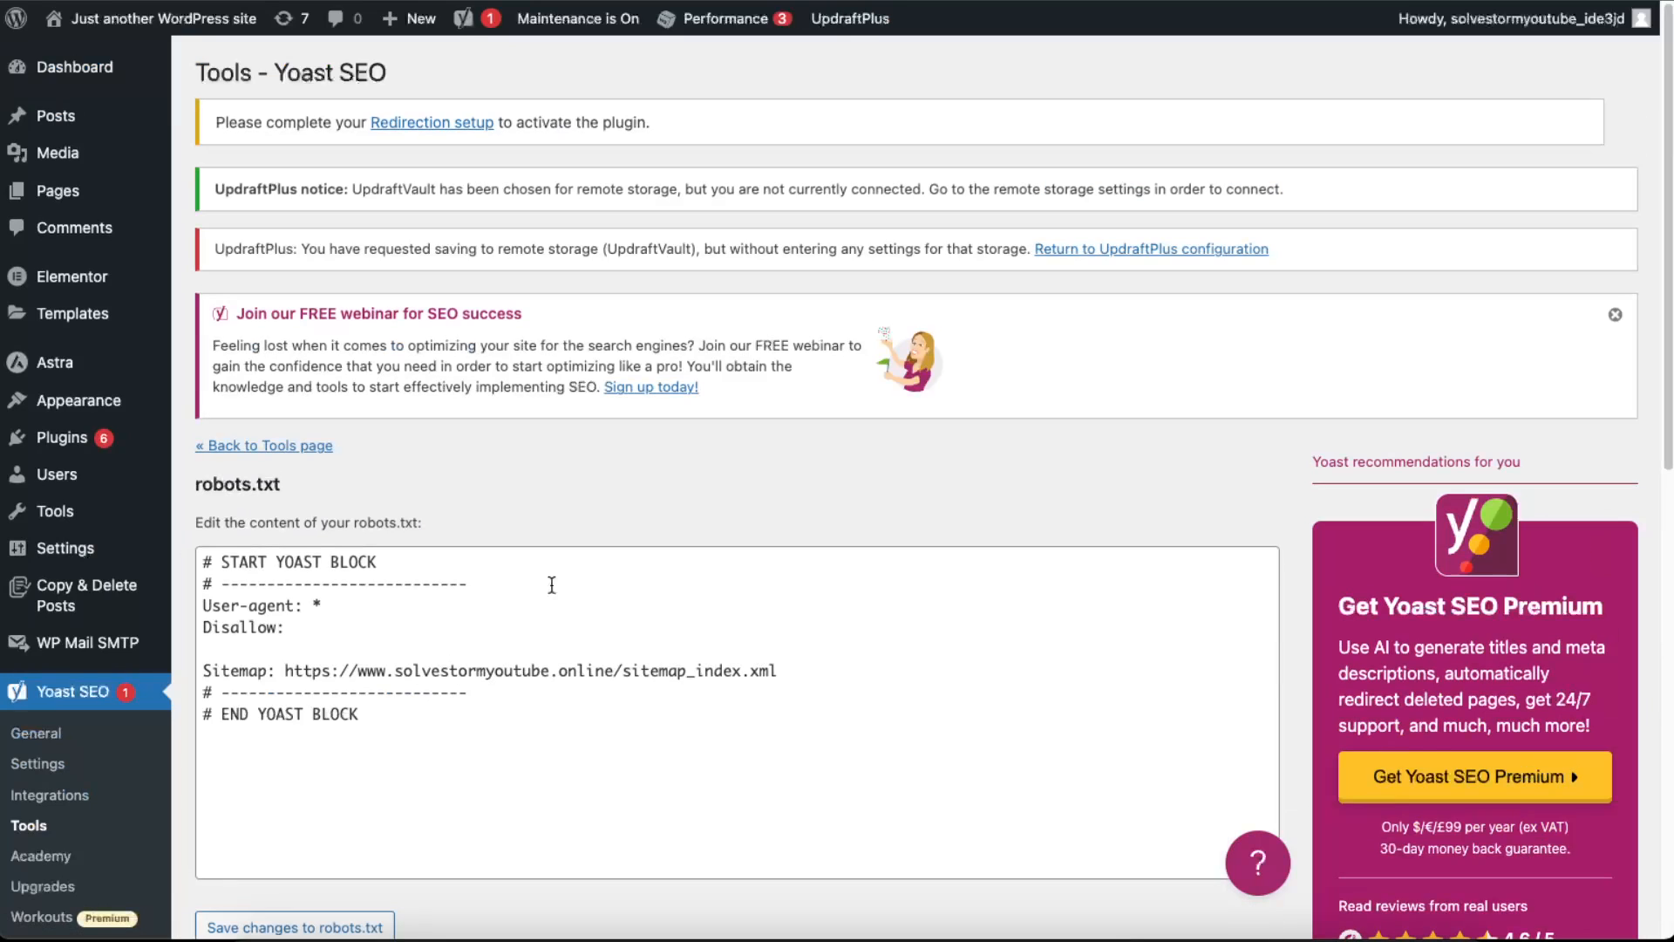
{"action": "scroll", "scroll_direction": "down", "scroll_amount": 3}
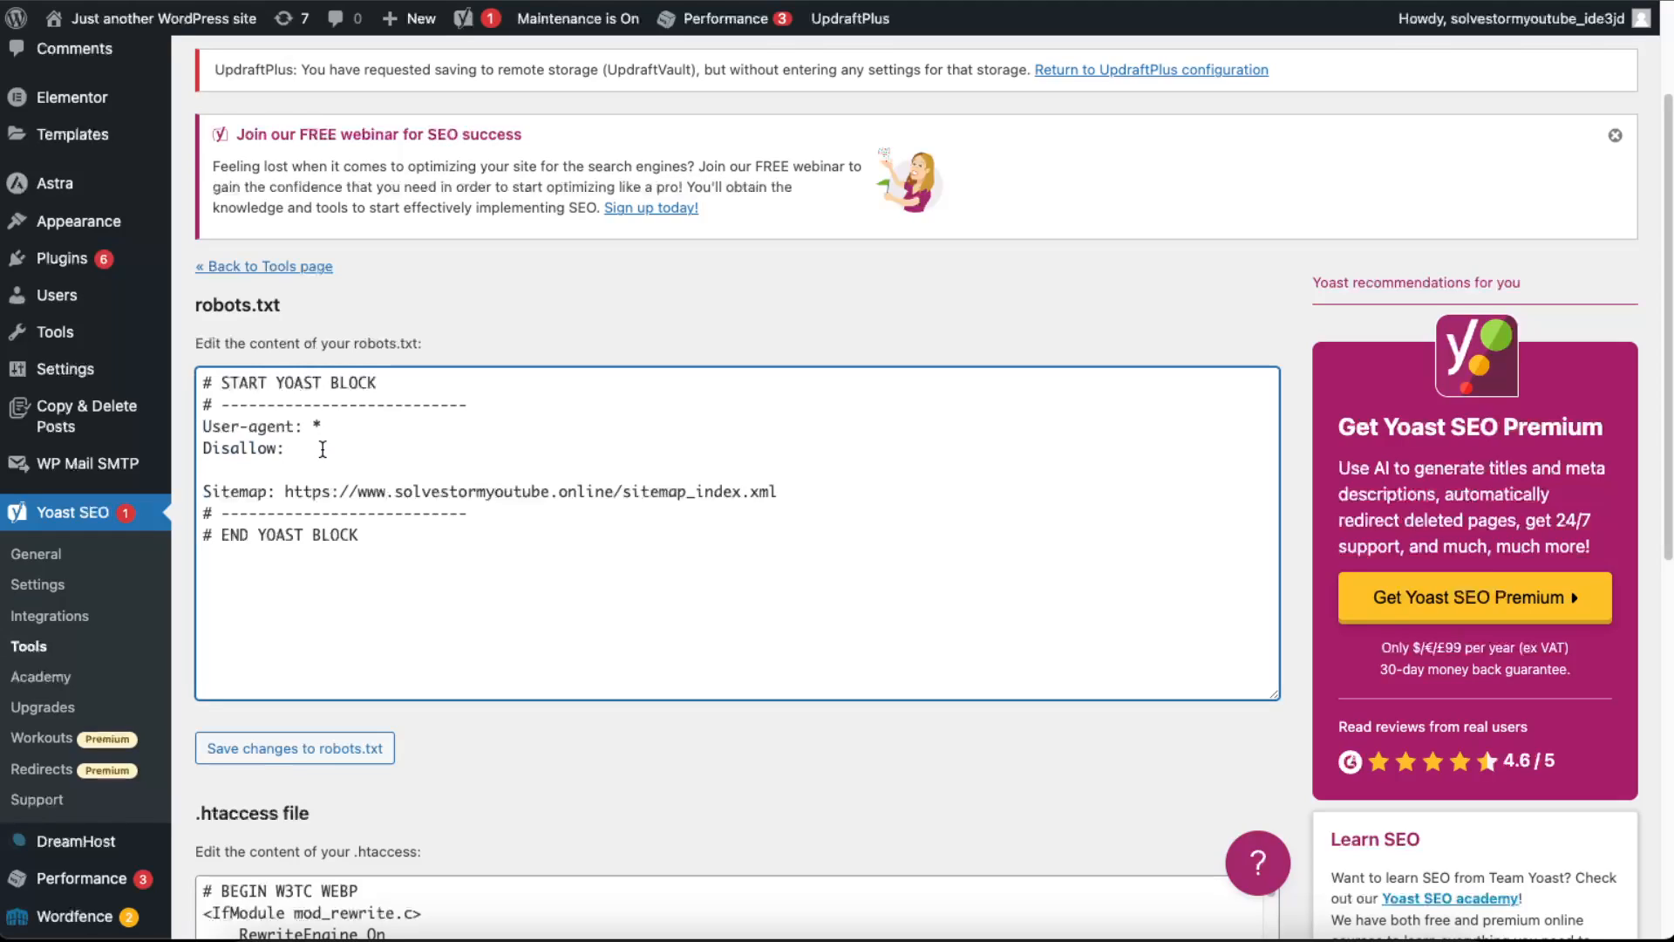
{"action": "type", "text": "/wp-"}
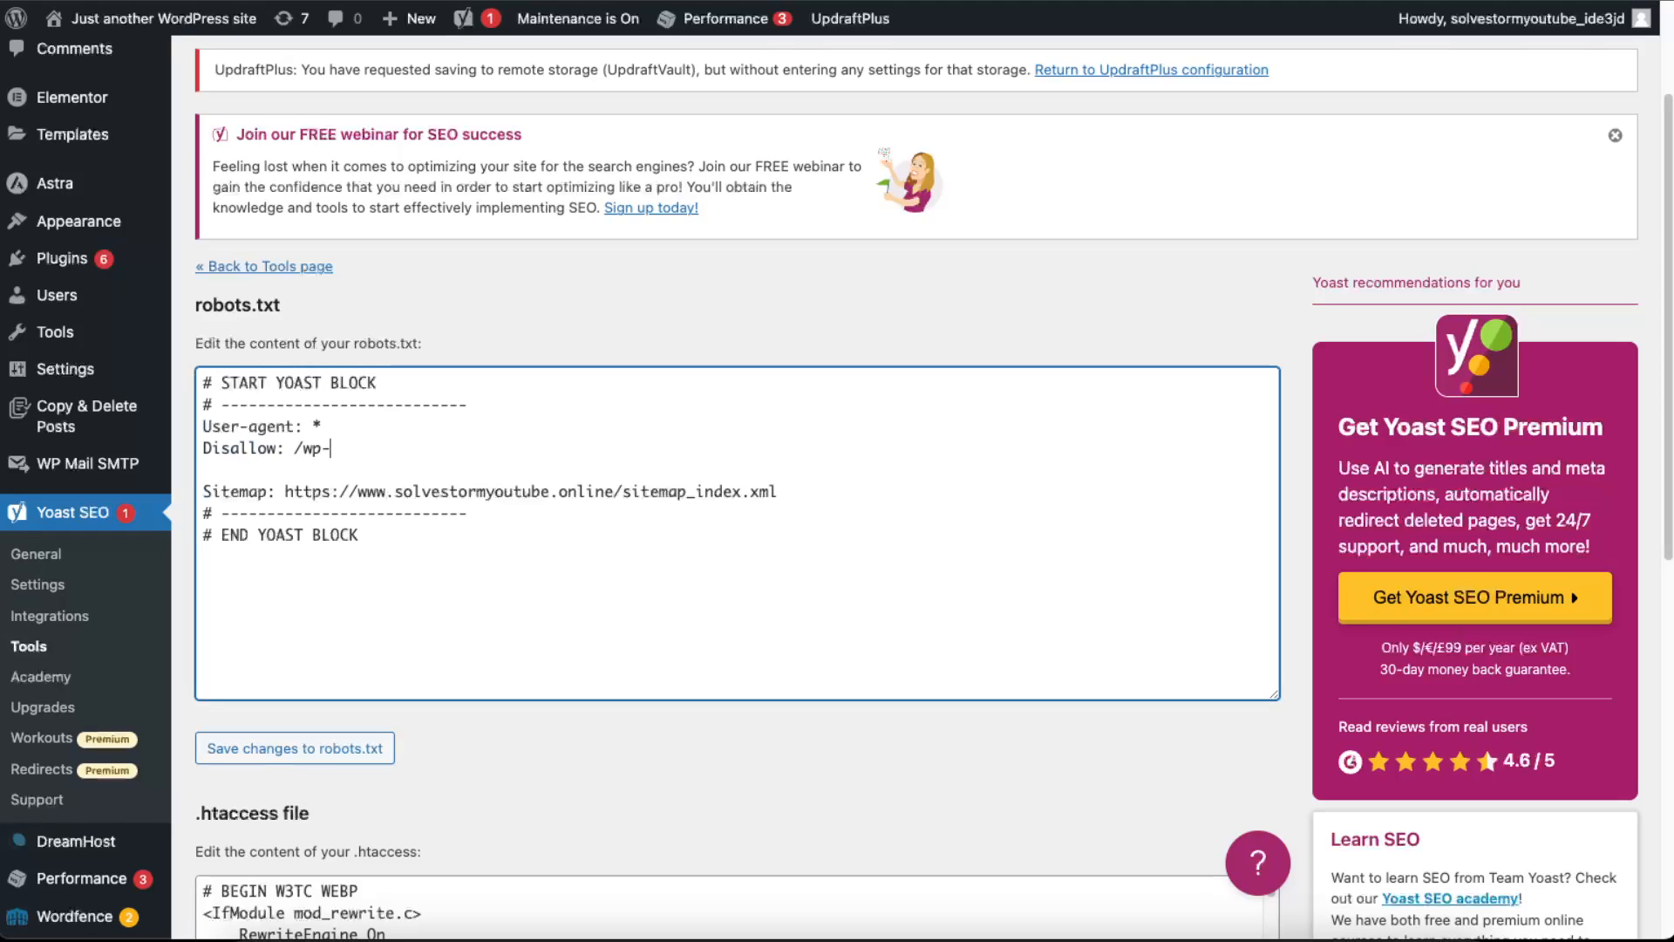
Finish the Disallow rule as /wp-admin/ and save robots.txt
{"action": "type", "text": "admin/"}
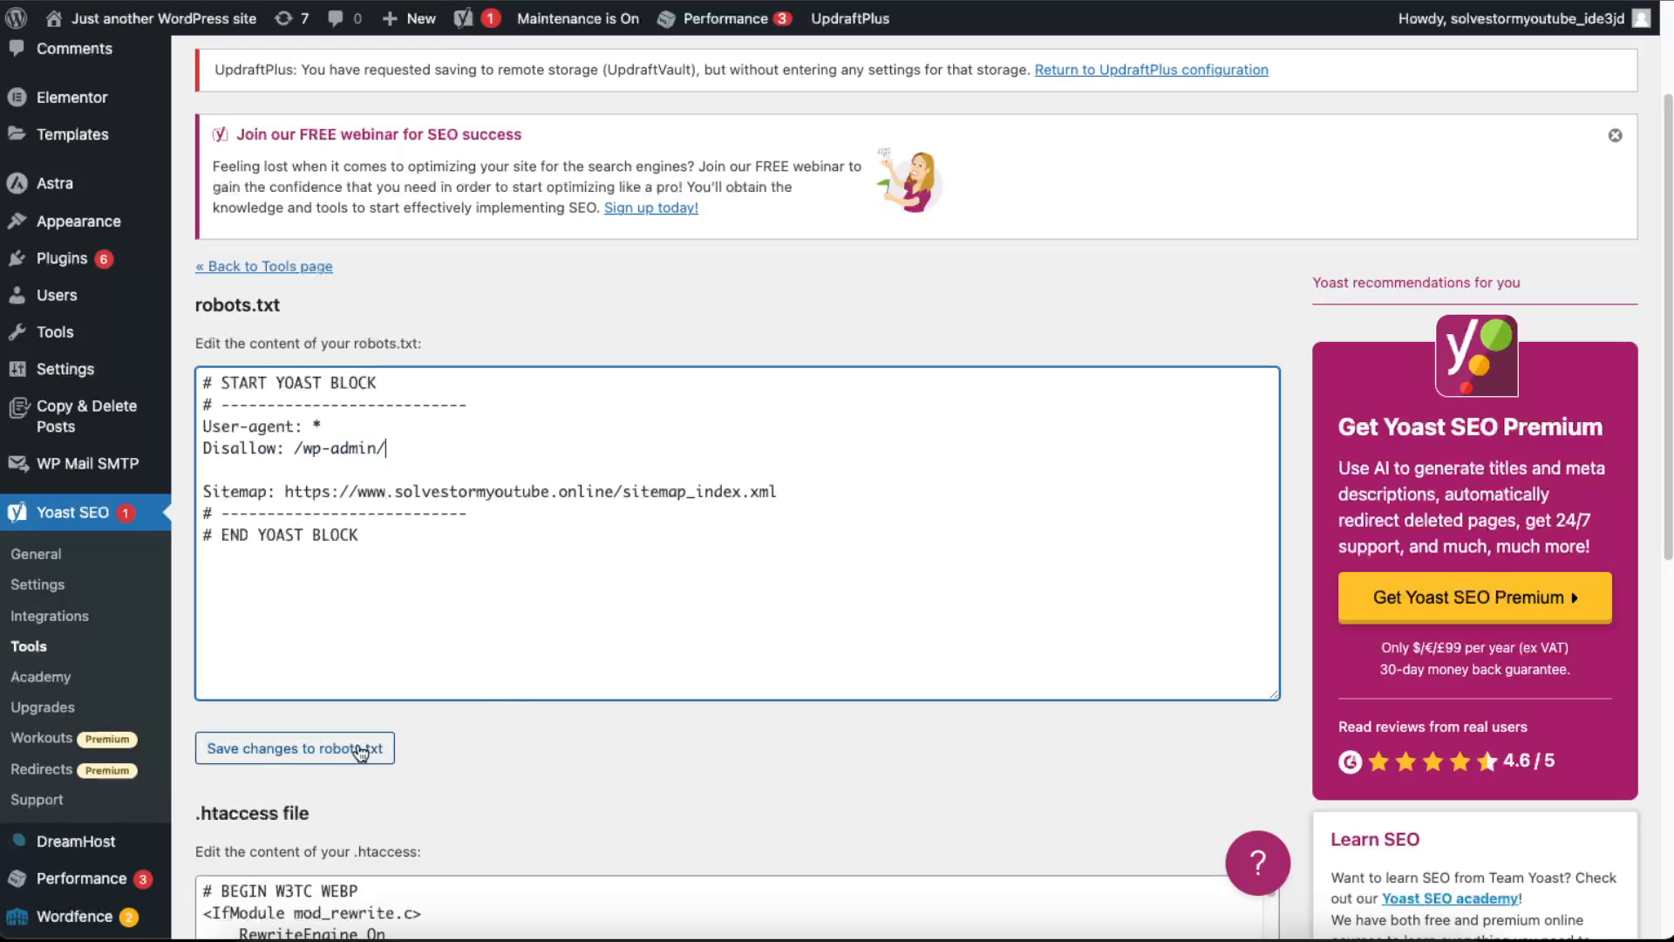
{"action": "left_click", "coordinate": [294, 747]}
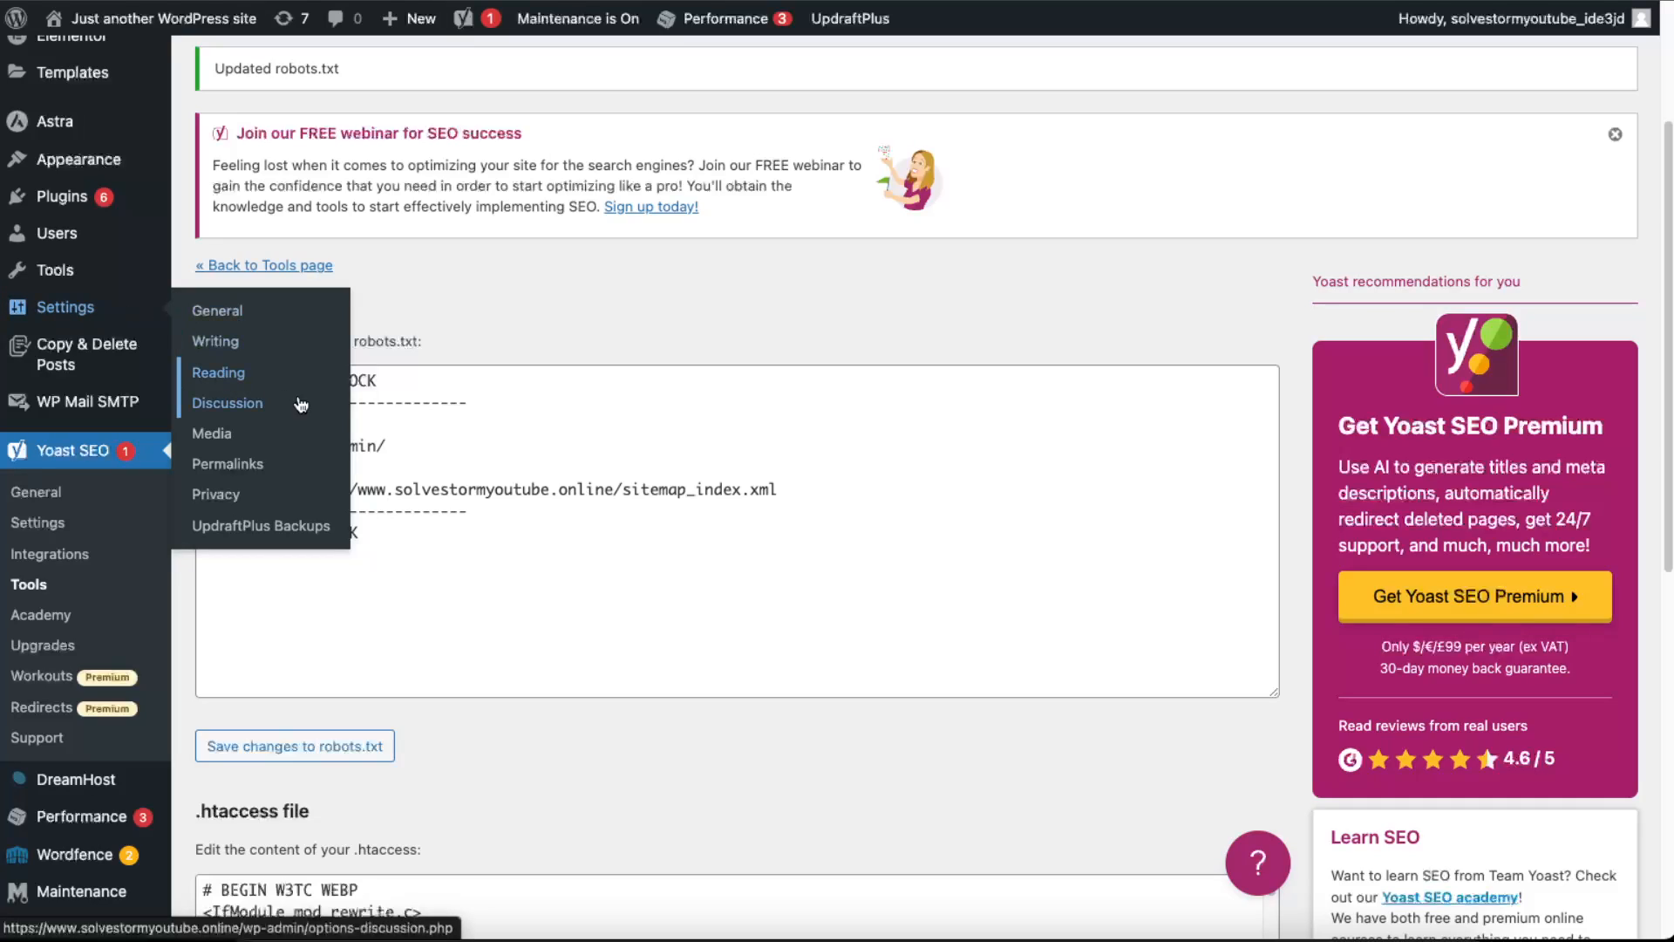
In Reading Settings, tick then untick 'Discourage search engines from indexing this site'
{"action": "left_click", "coordinate": [218, 372]}
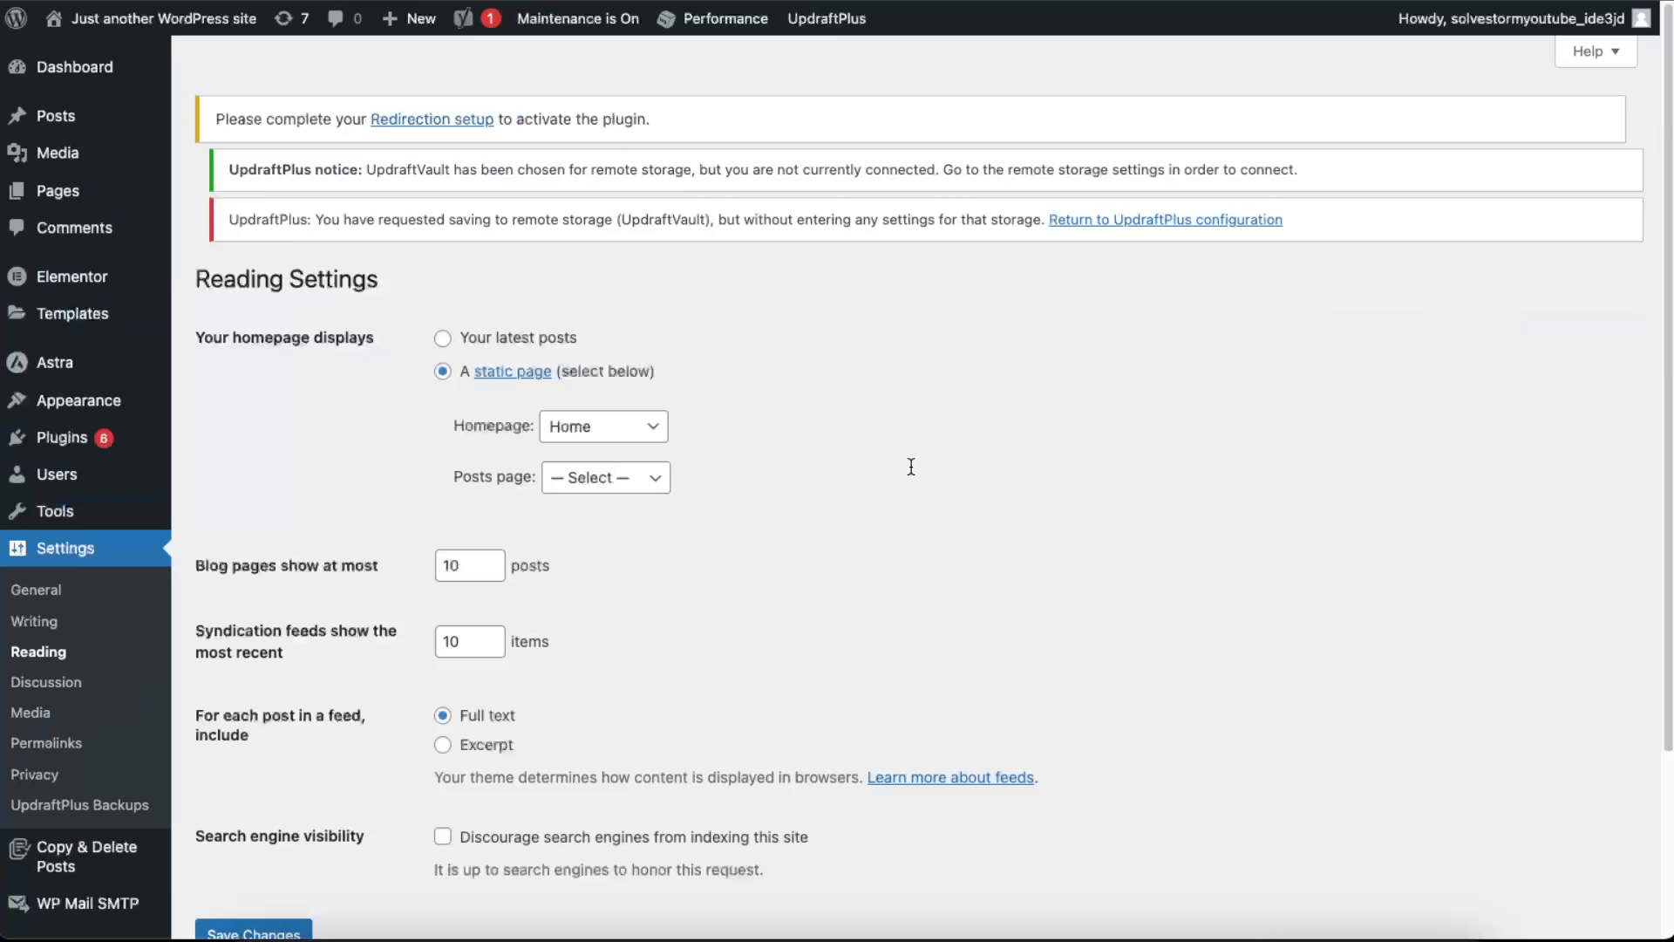
{"action": "scroll", "scroll_direction": "down", "scroll_amount": 3}
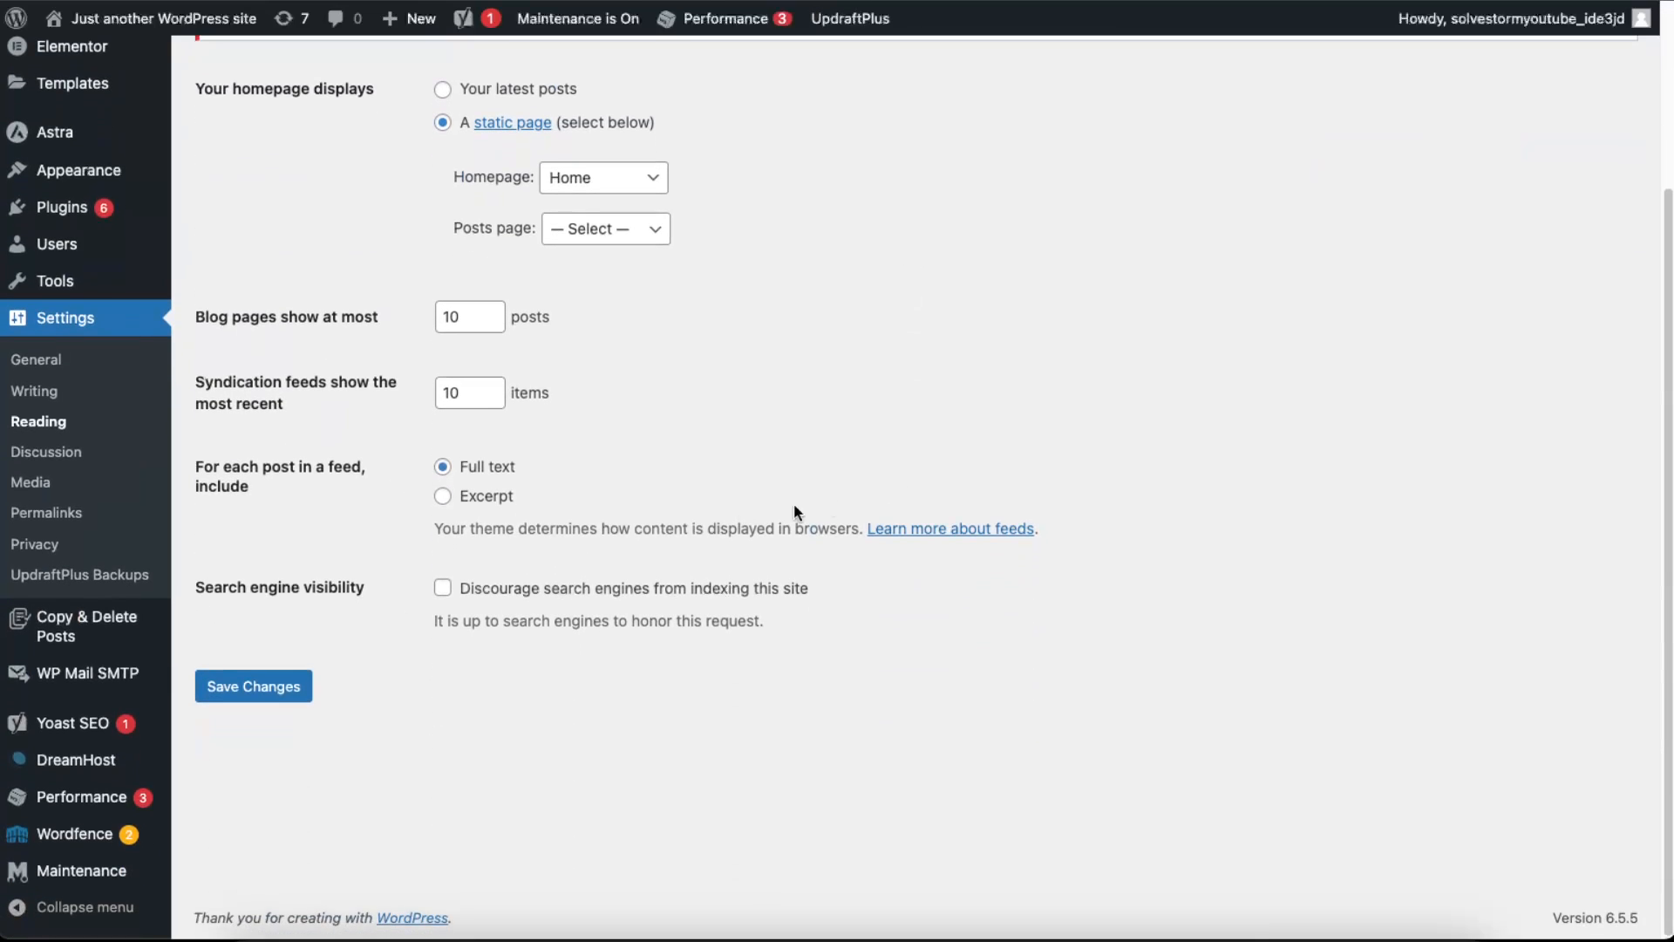
{"action": "mouse_move", "coordinate": [635, 602]}
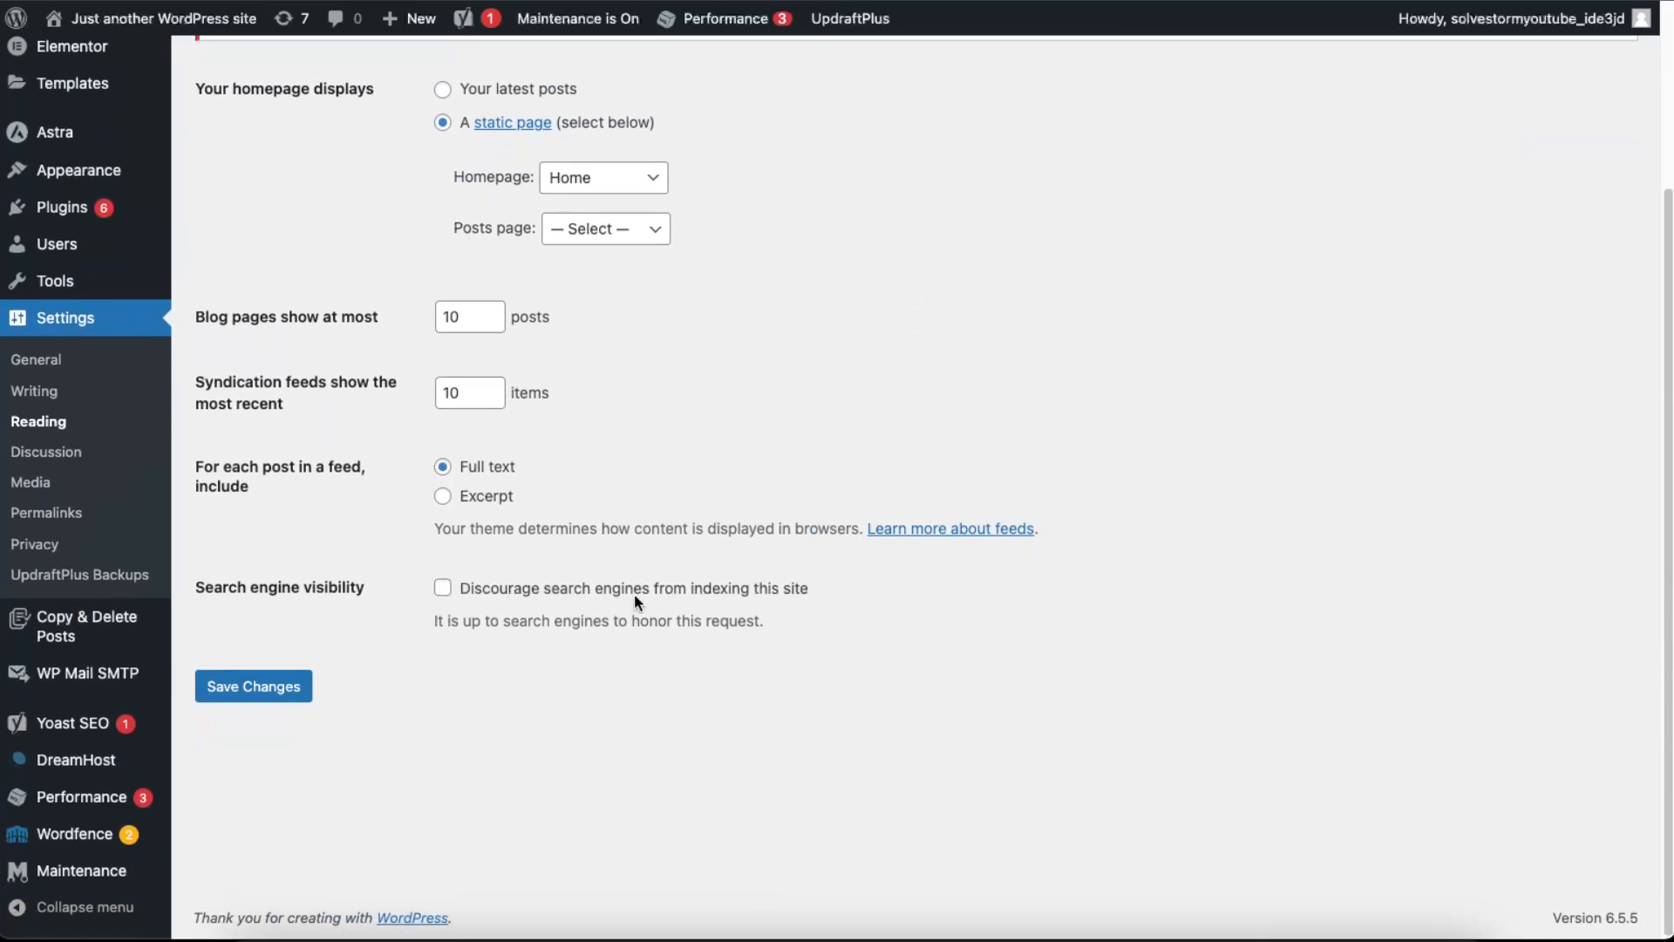
{"action": "mouse_move", "coordinate": [783, 600]}
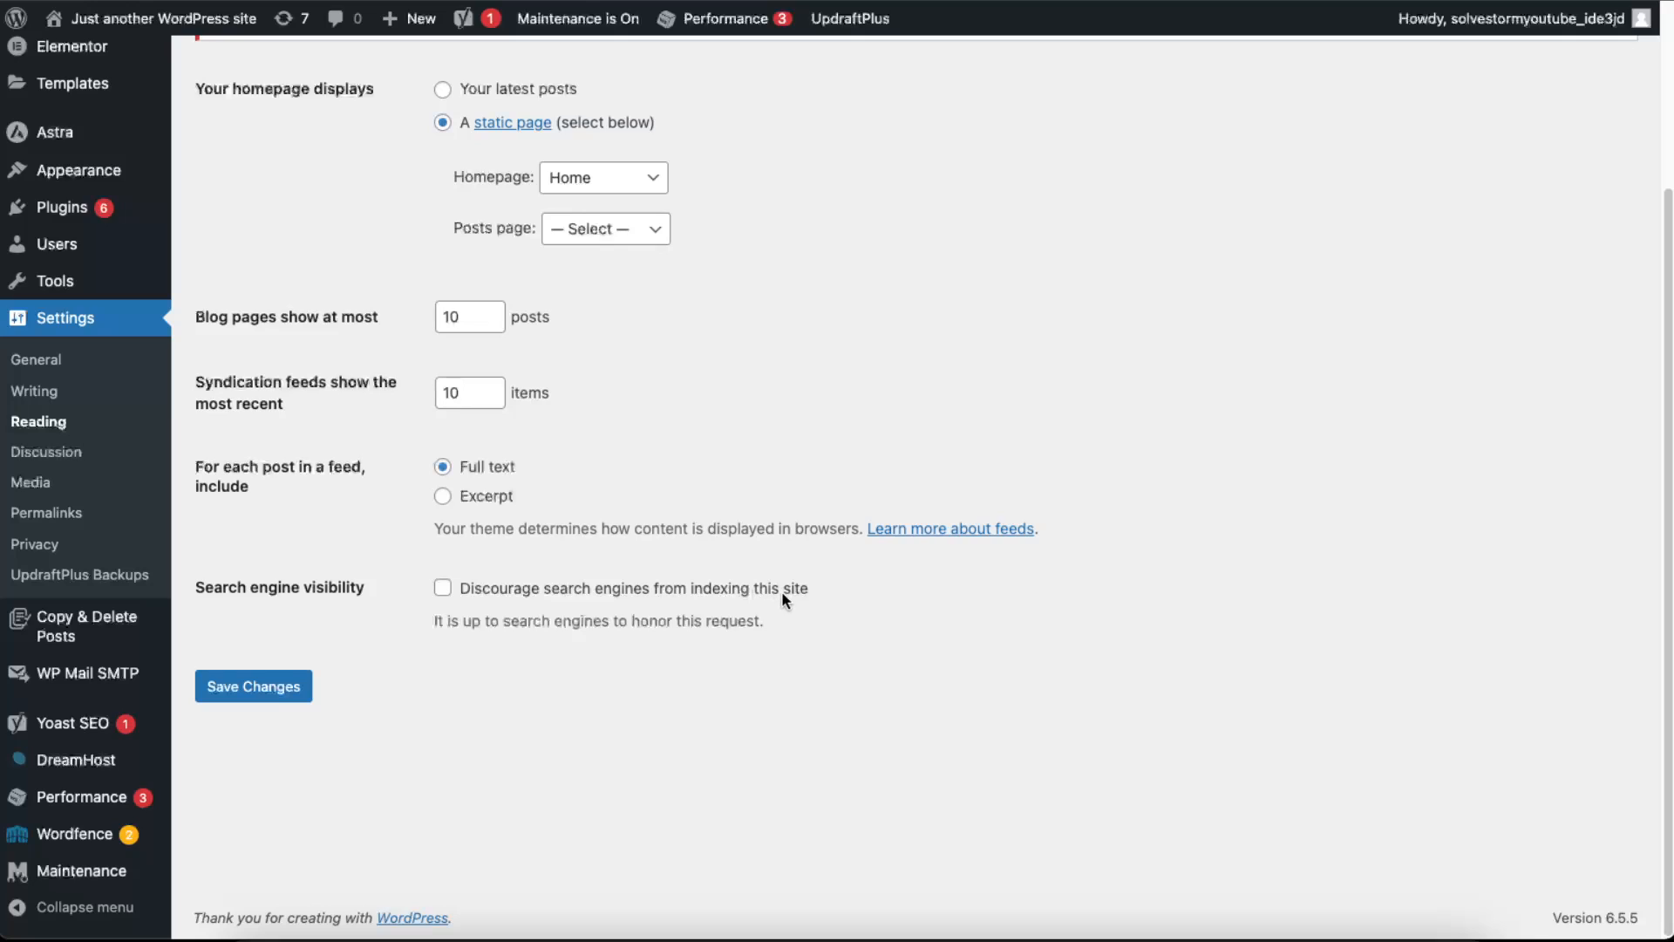
{"action": "mouse_move", "coordinate": [488, 559]}
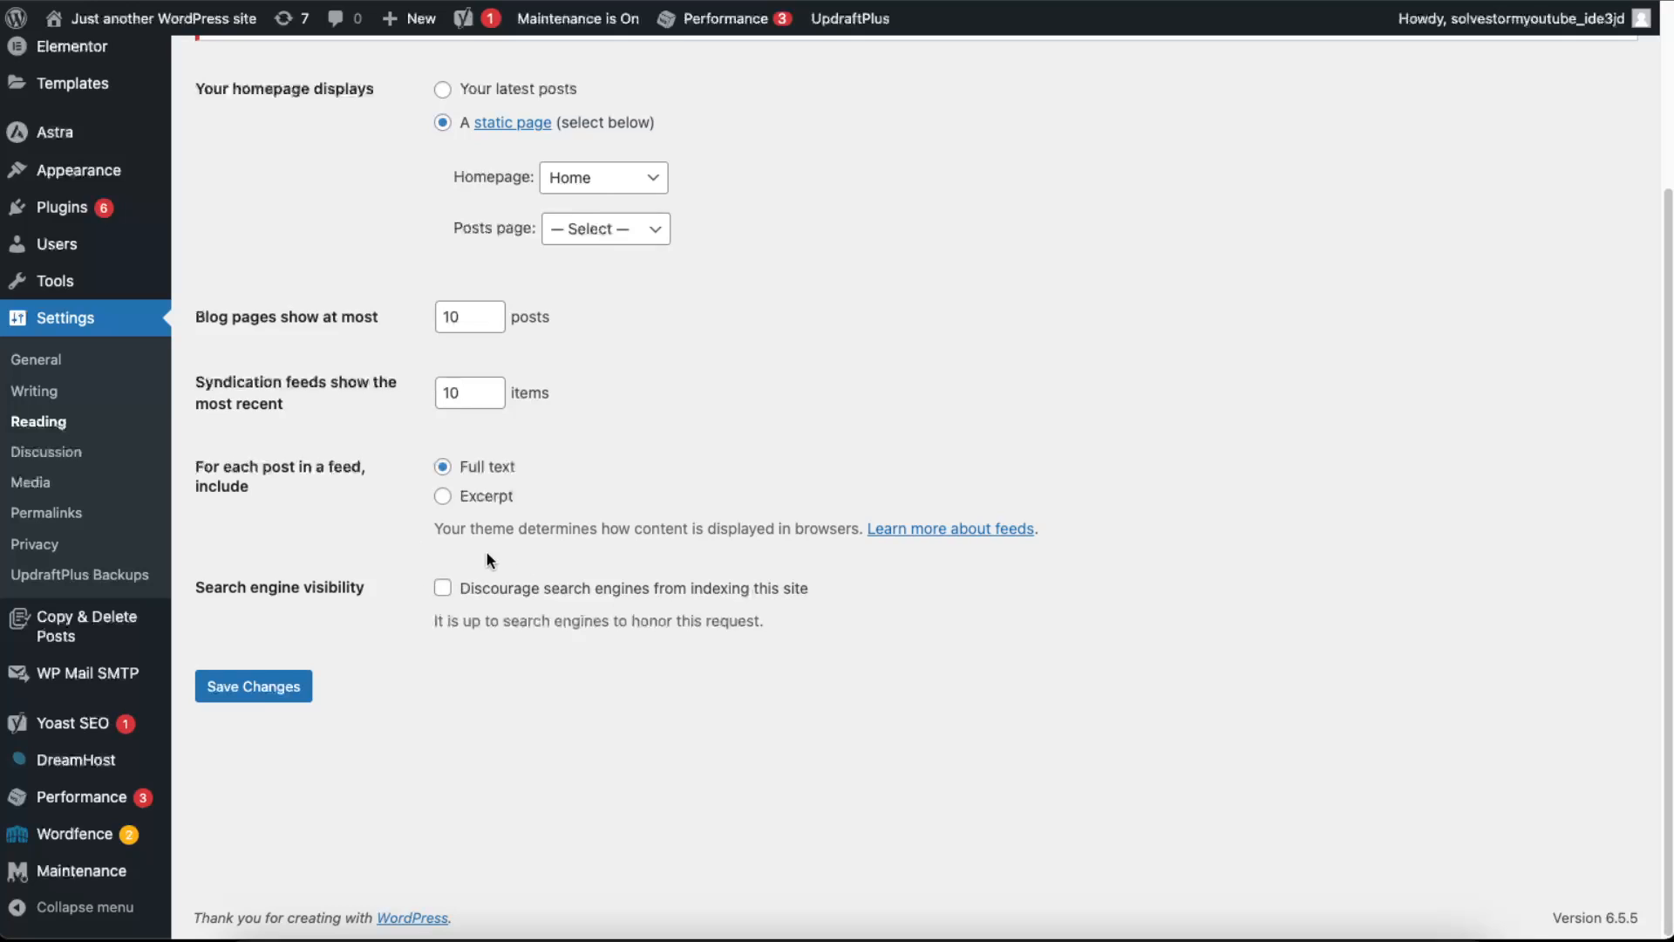
{"action": "mouse_move", "coordinate": [441, 580]}
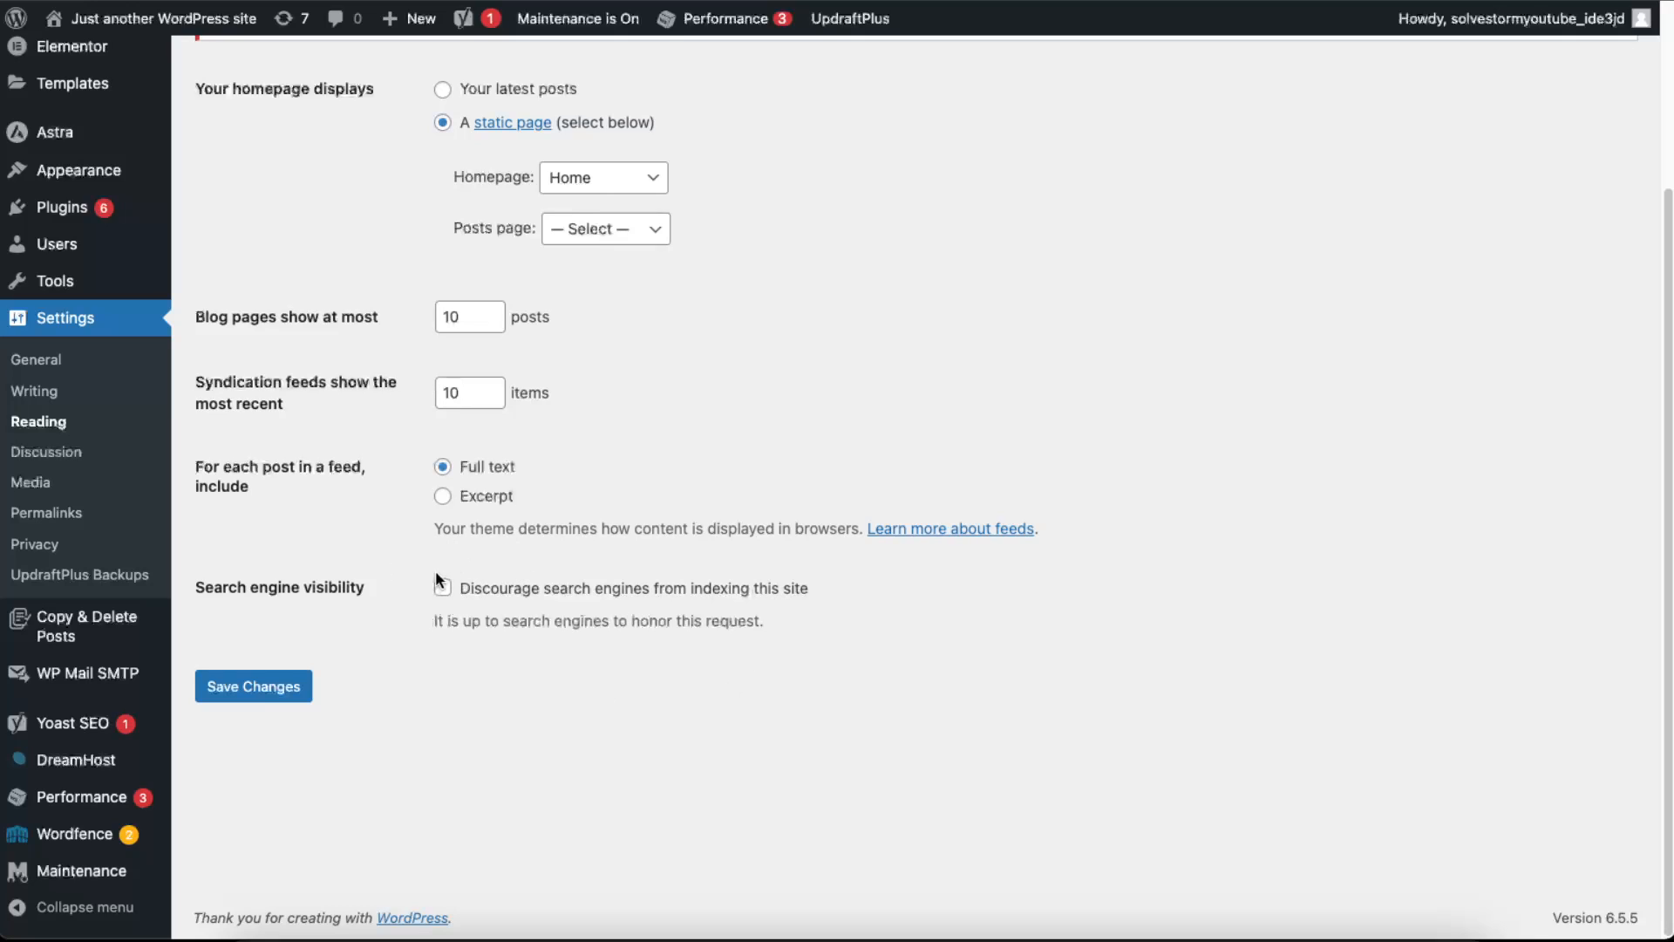
{"action": "left_click", "coordinate": [442, 586]}
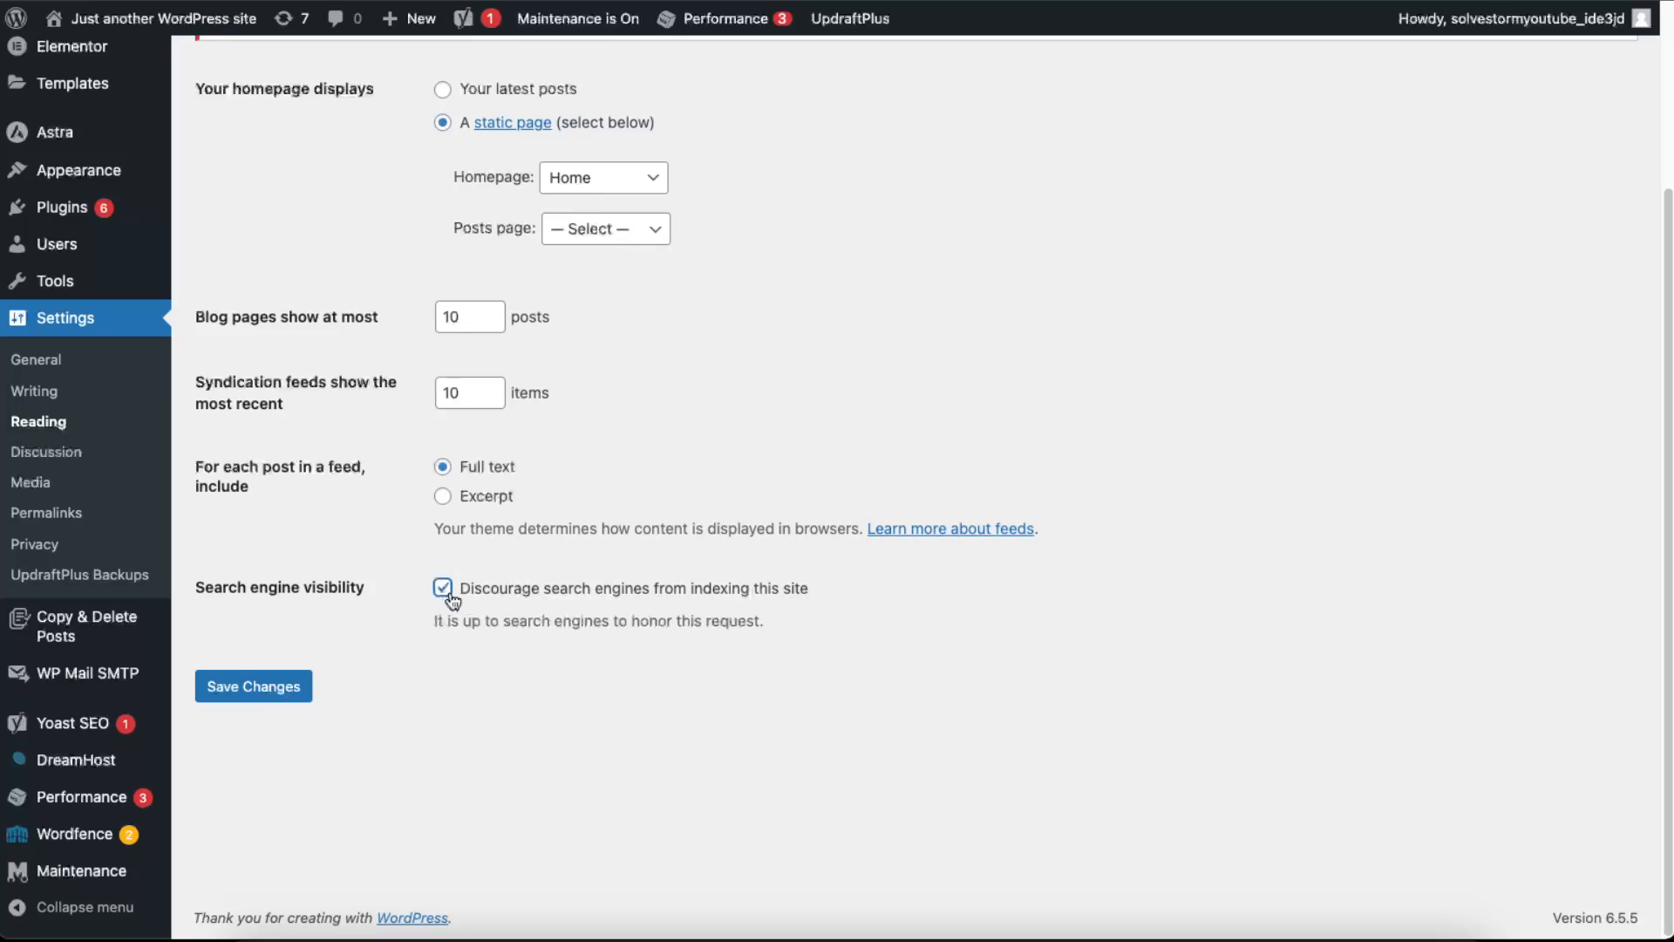
{"action": "left_click", "coordinate": [442, 588]}
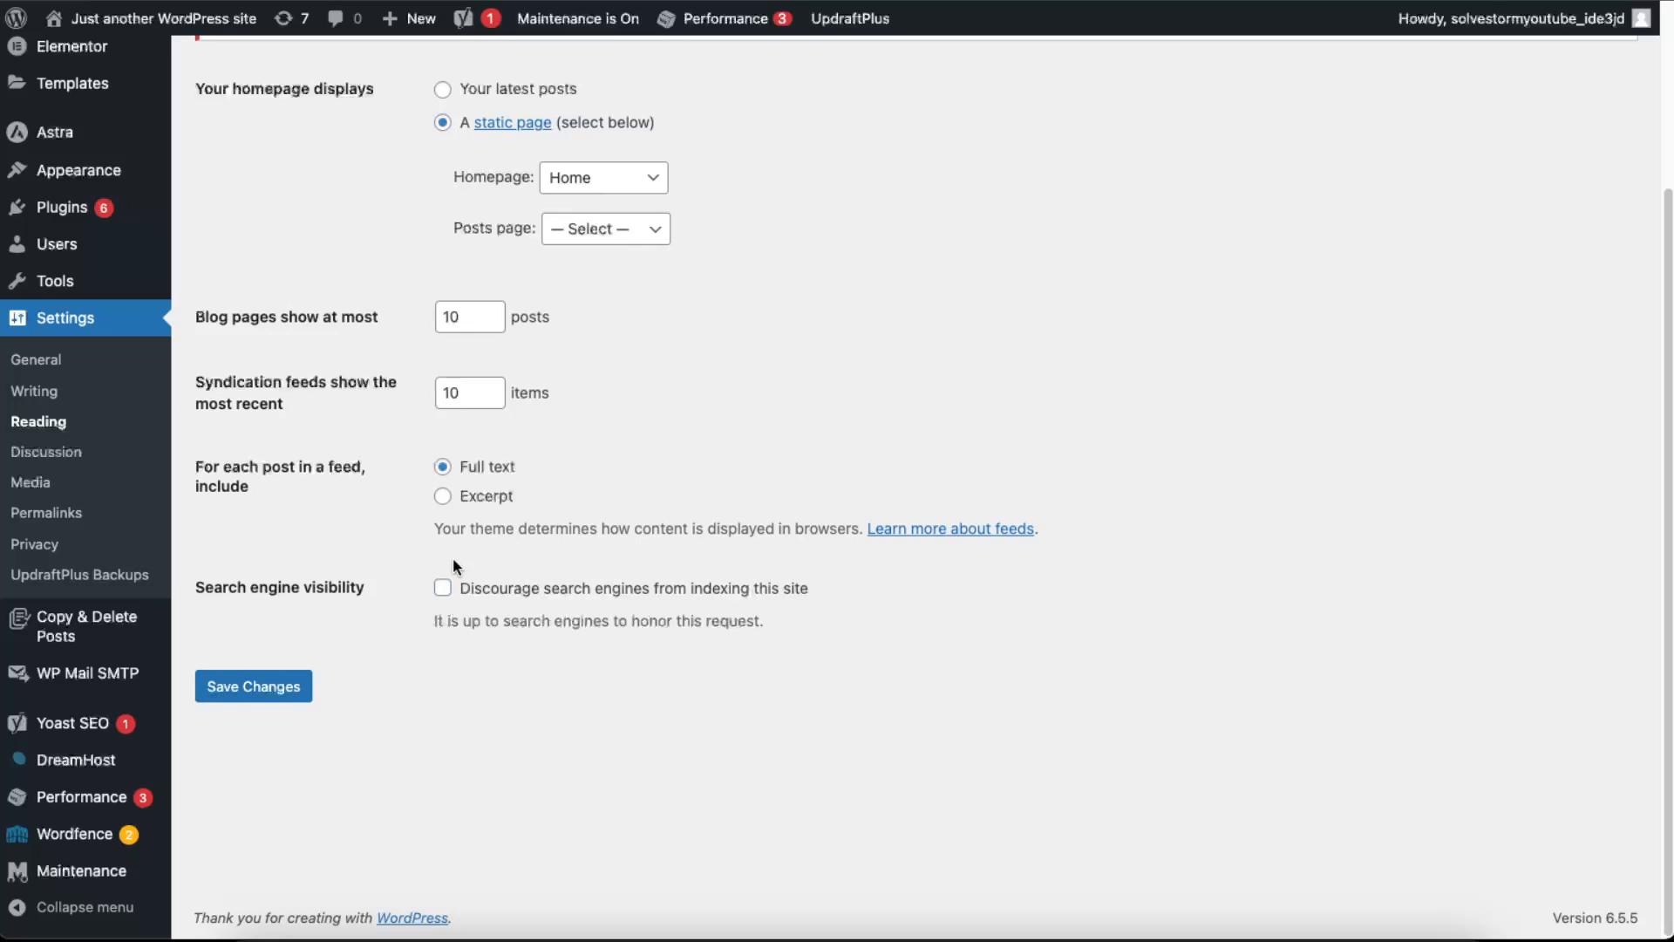
{"action": "mouse_move", "coordinate": [552, 692]}
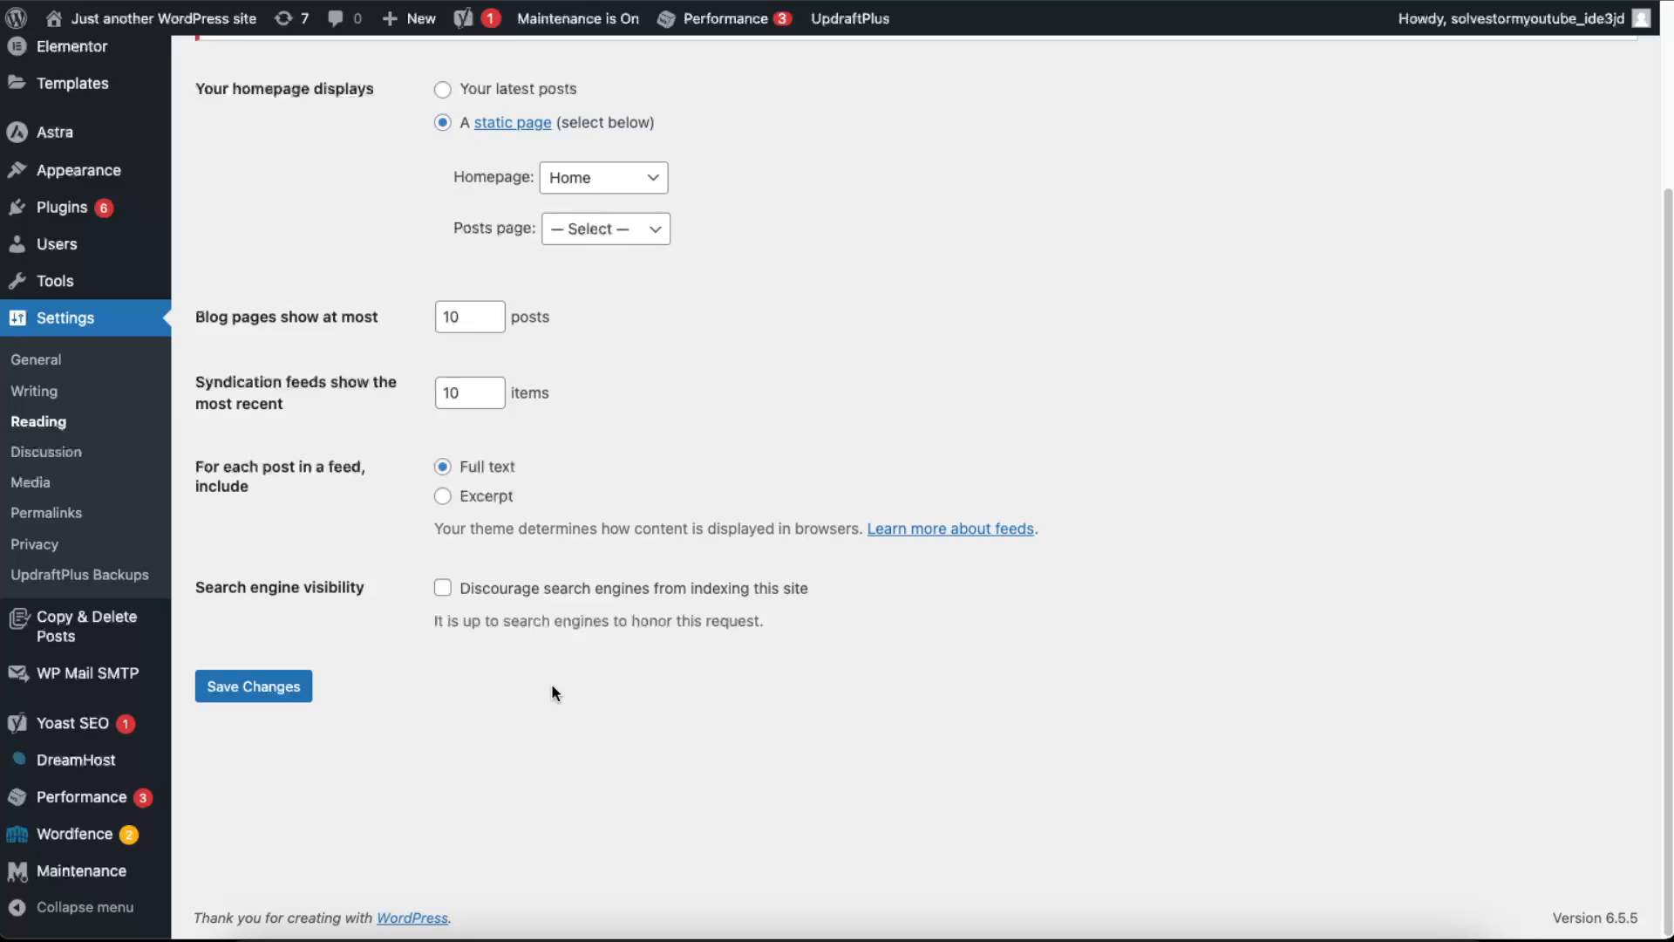